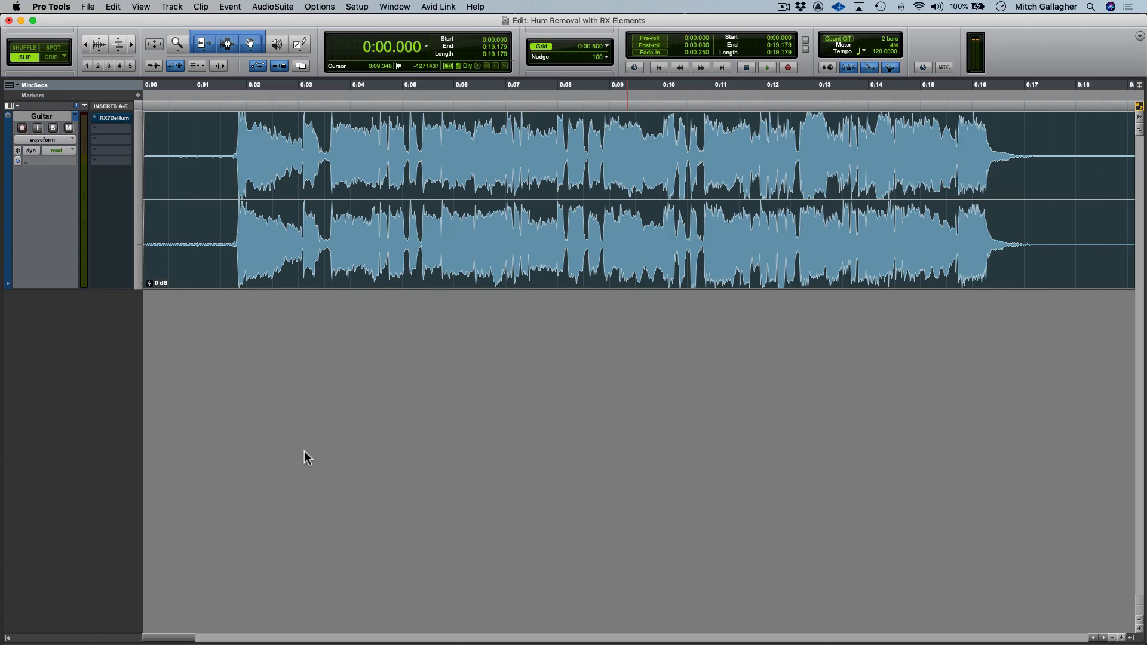
# - Listen to the humming guitar track twice, then bring up its RX 7 De-hum insert
pyautogui.click(767, 67)
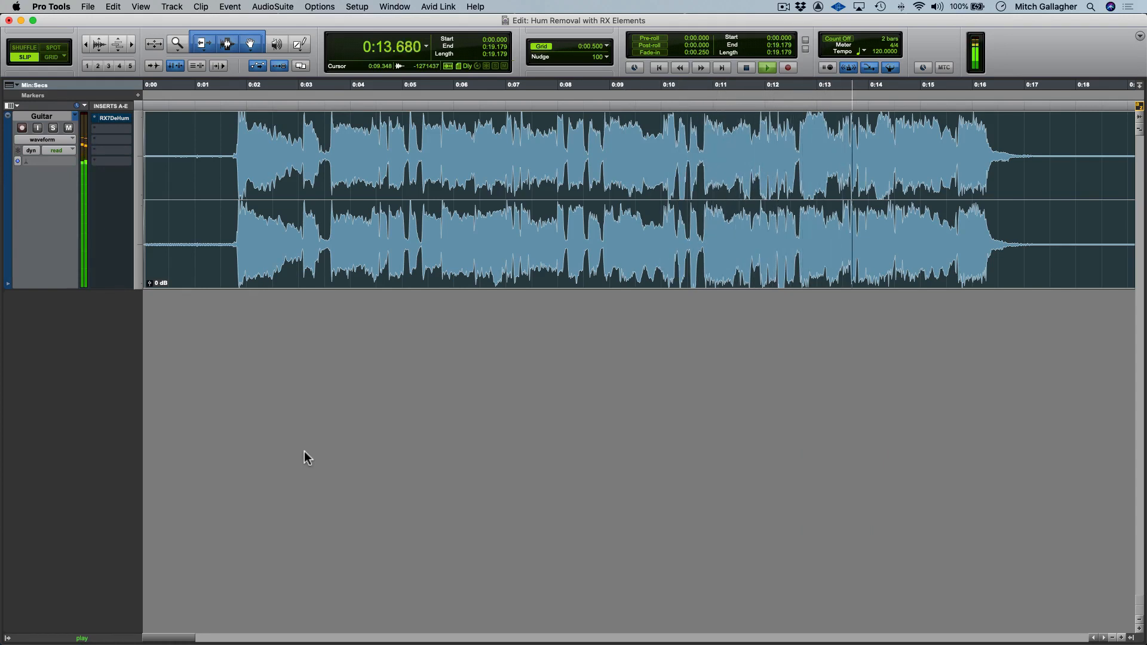
pyautogui.click(768, 67)
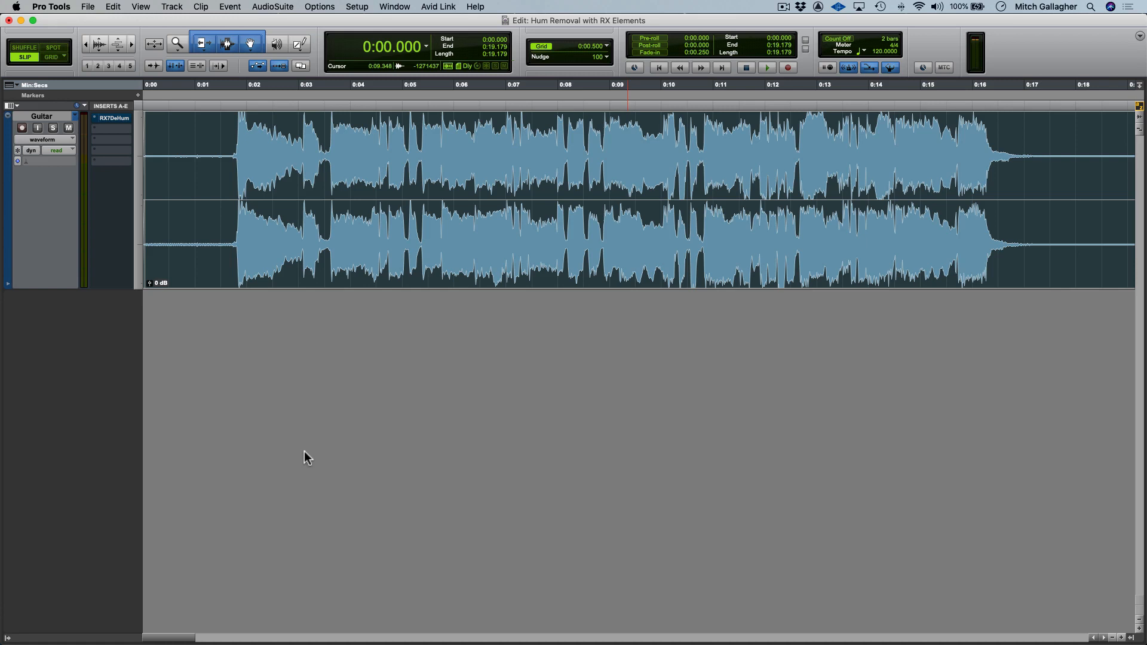
pyautogui.click(767, 67)
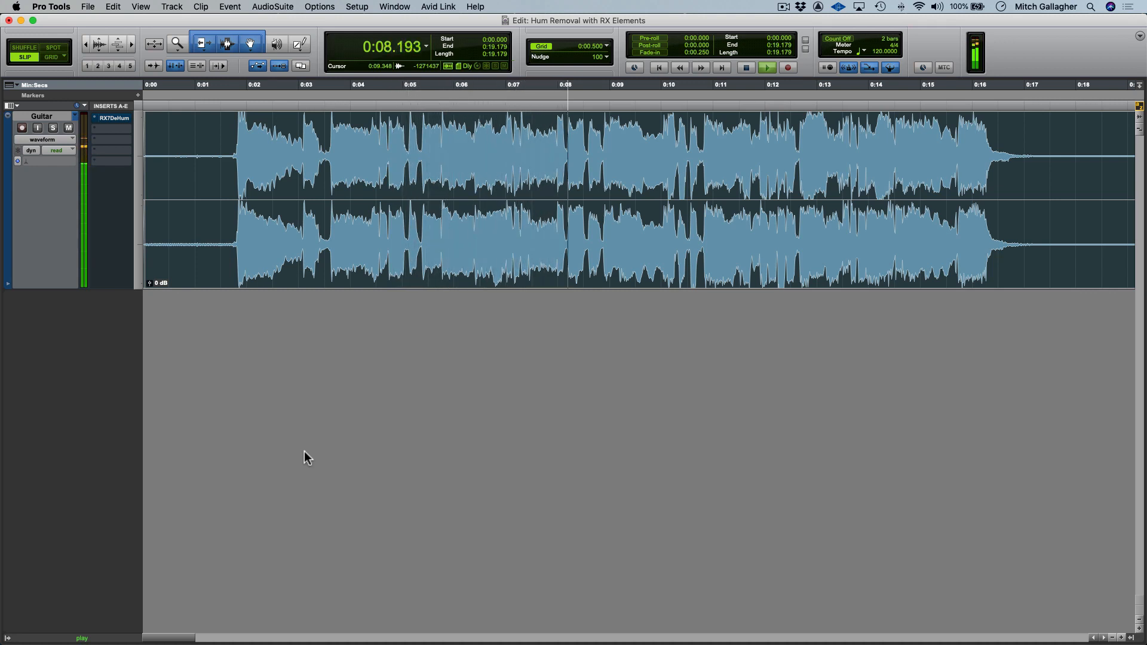
pyautogui.click(746, 67)
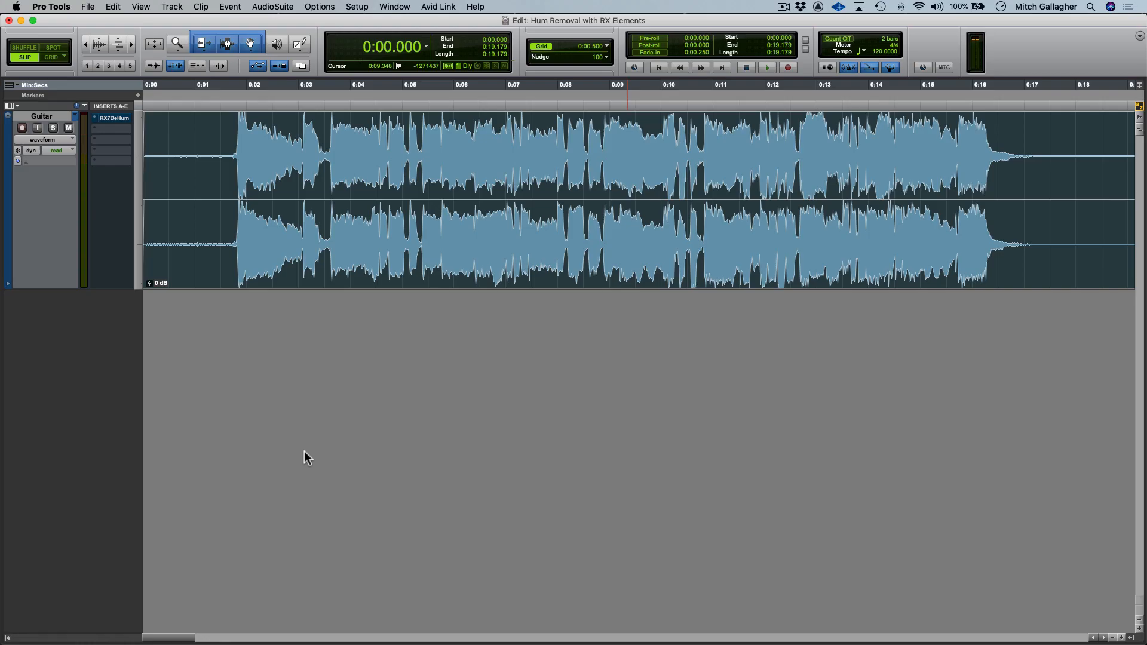
pyautogui.click(113, 118)
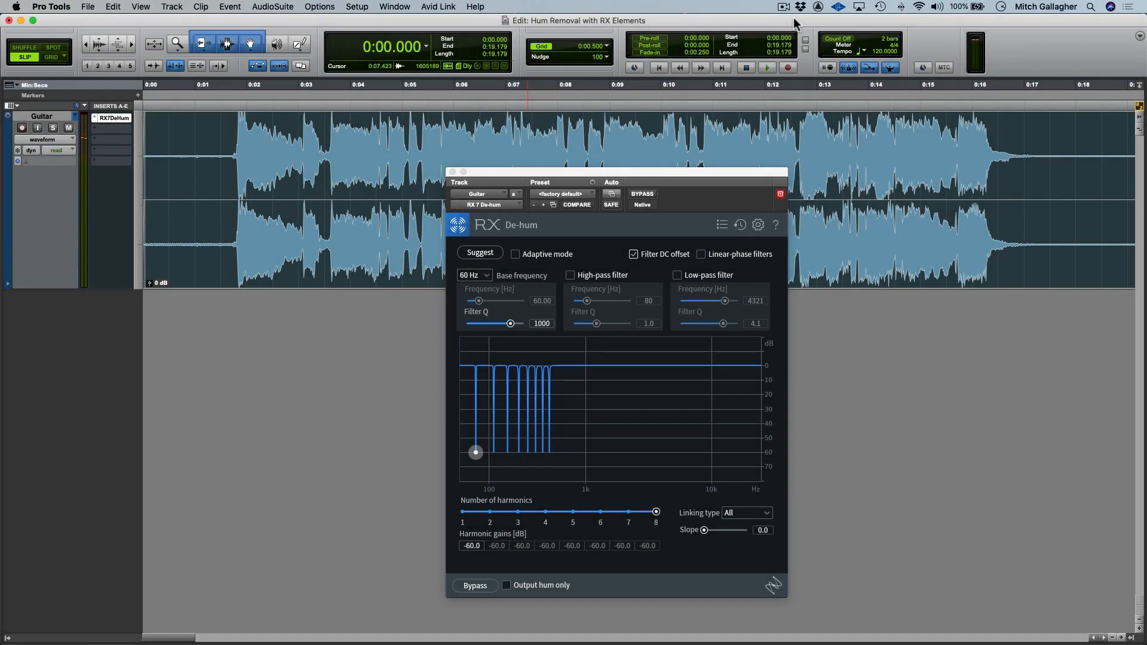
# - Play the guitar and bypass De-hum so the original hum is heard
pyautogui.click(768, 67)
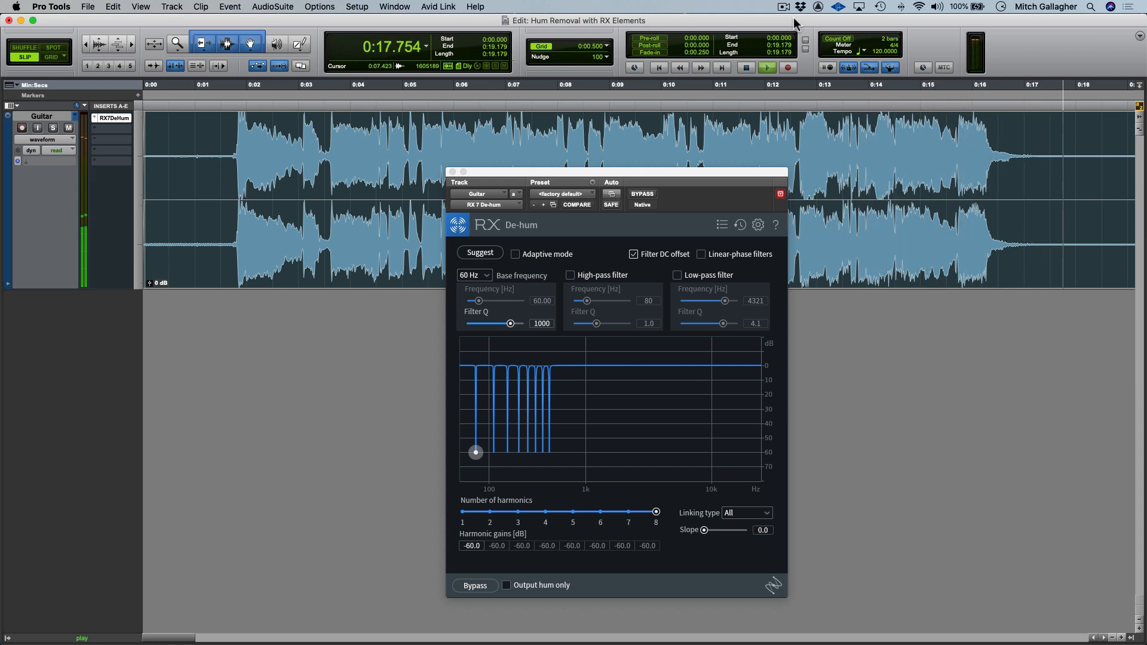
pyautogui.click(474, 585)
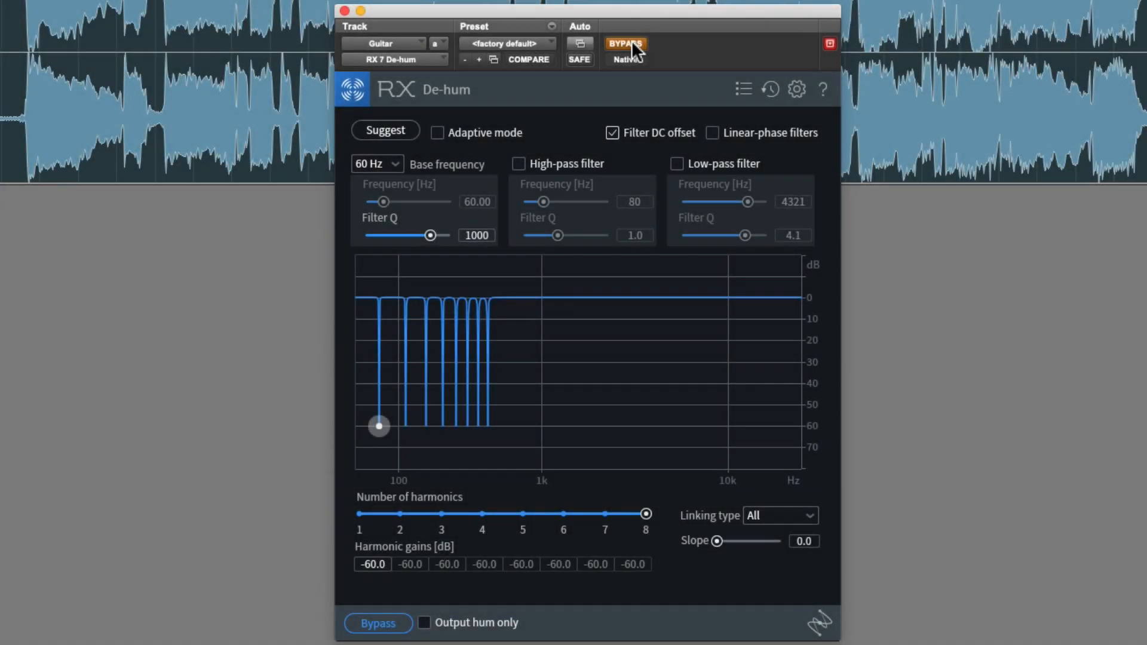
pyautogui.click(625, 43)
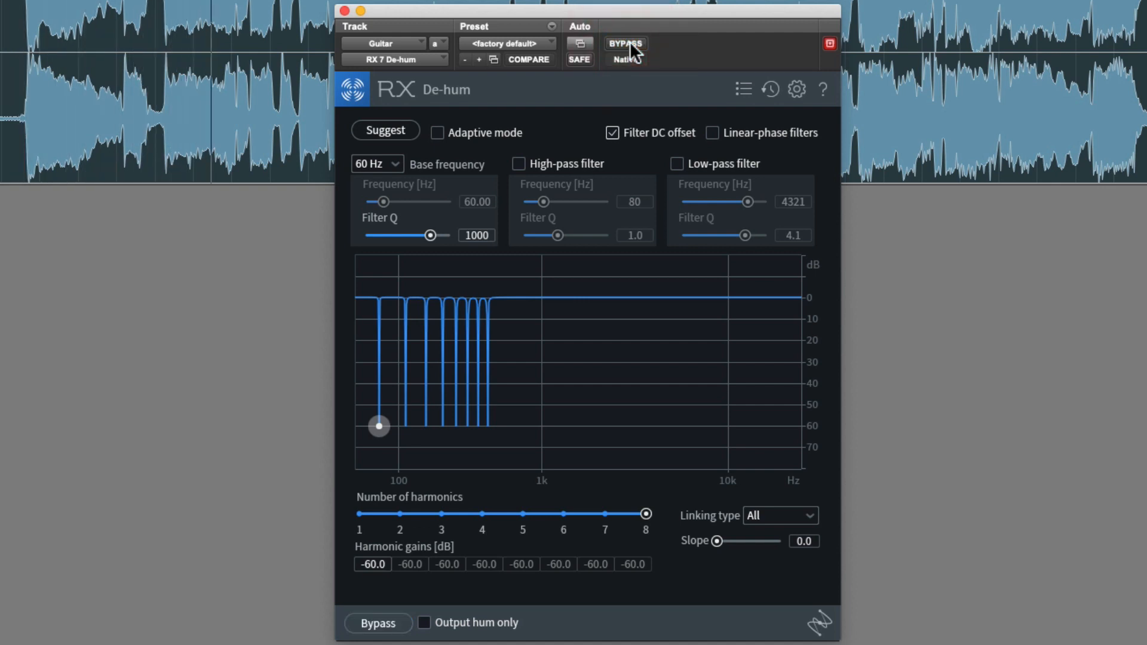
pyautogui.click(625, 43)
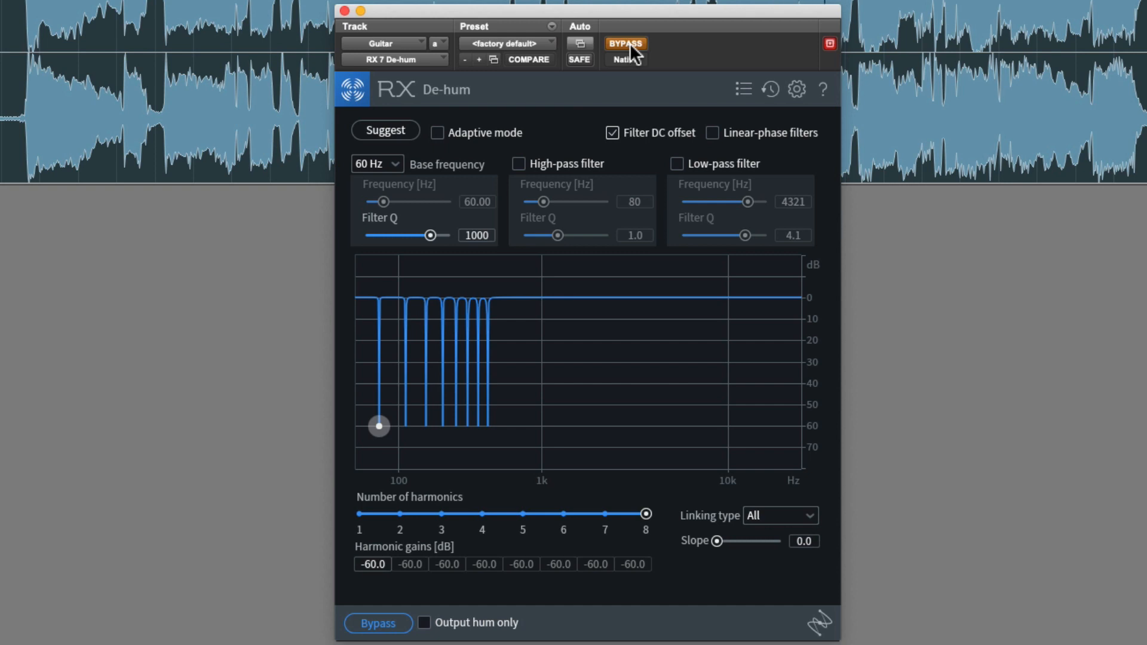
pyautogui.click(625, 43)
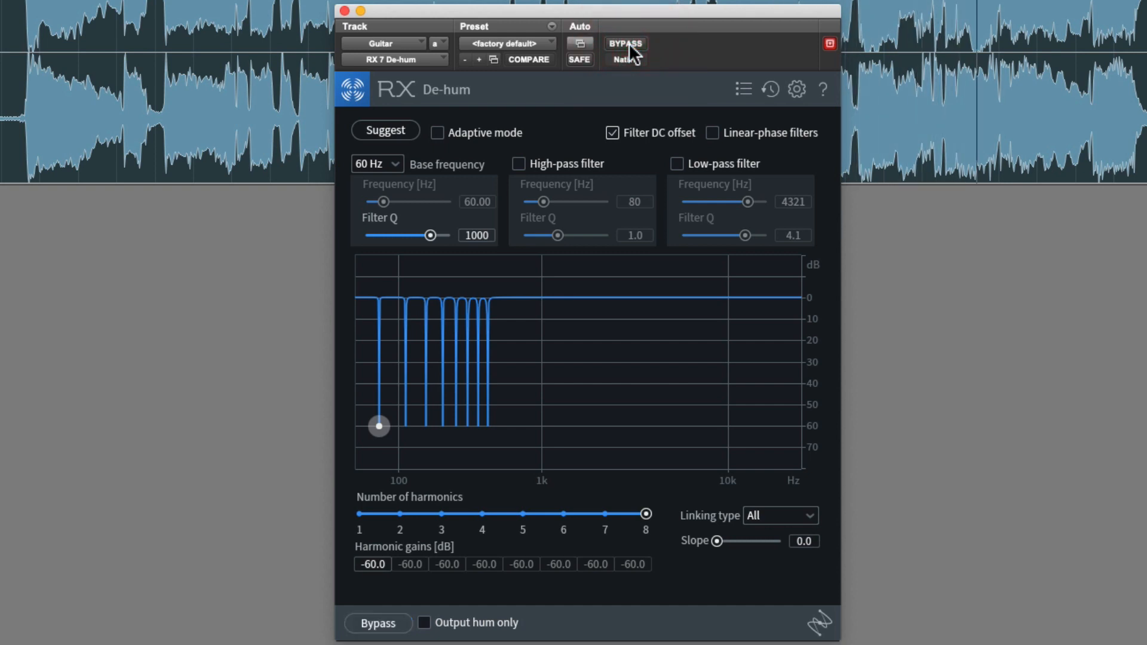
pyautogui.click(624, 43)
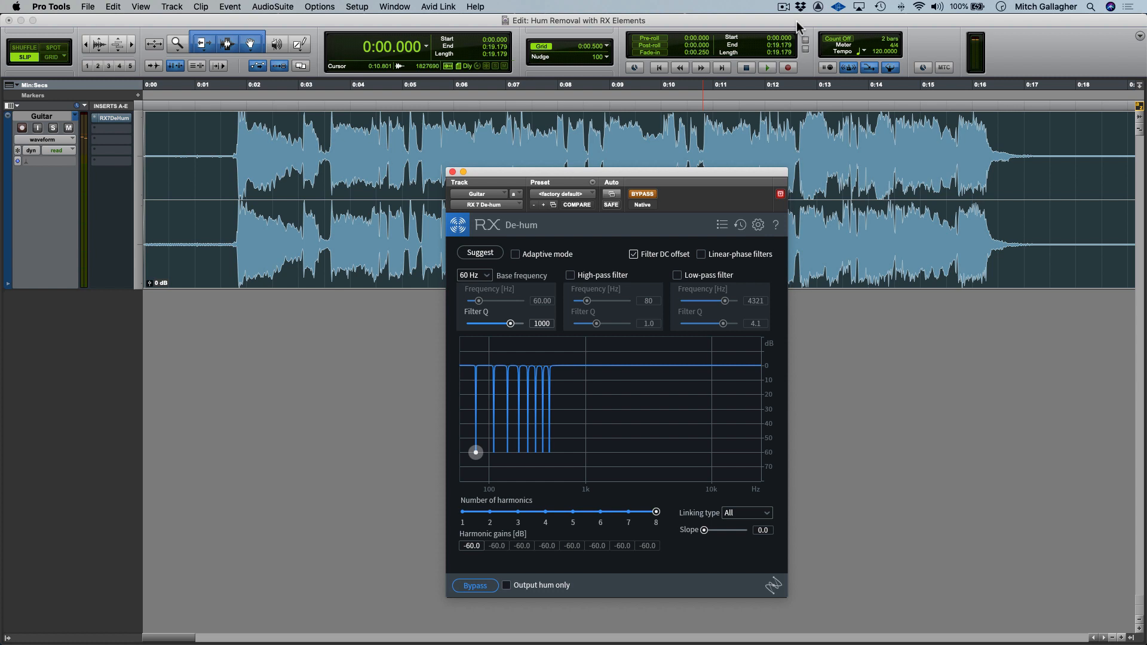
pyautogui.click(766, 67)
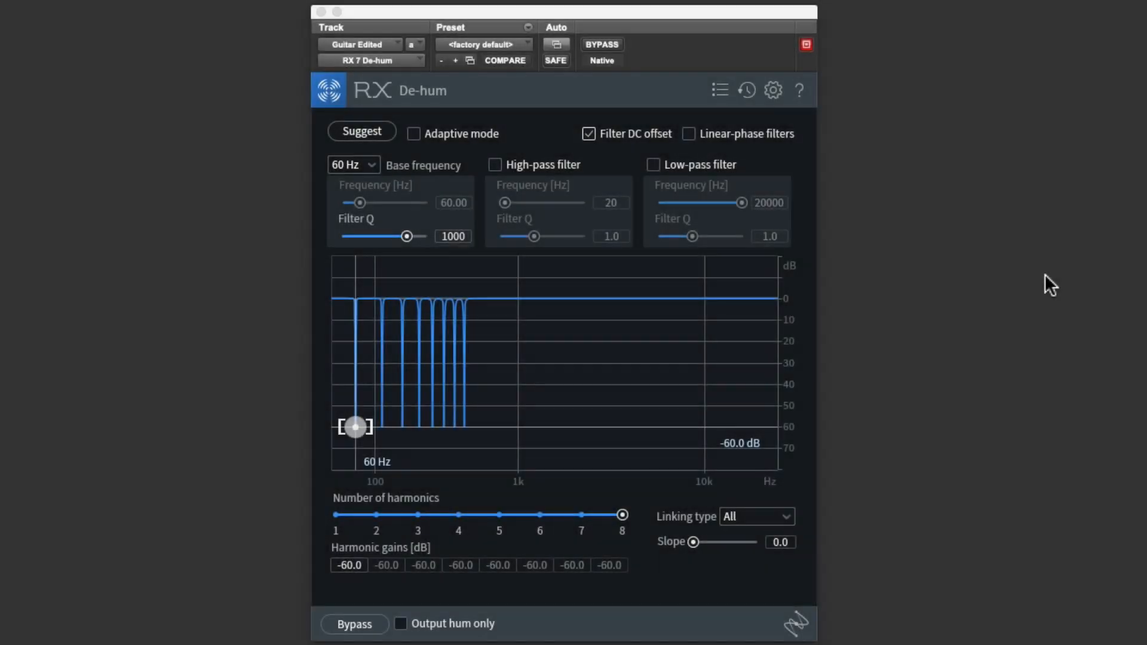
pyautogui.moveTo(495, 416)
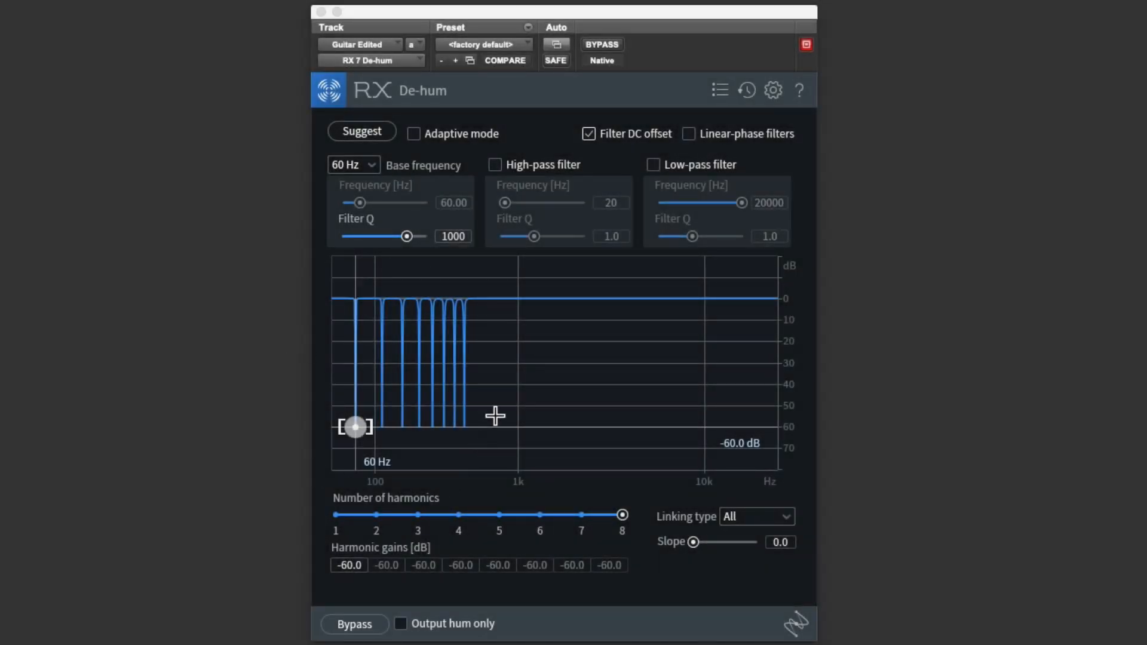
pyautogui.moveTo(572, 509)
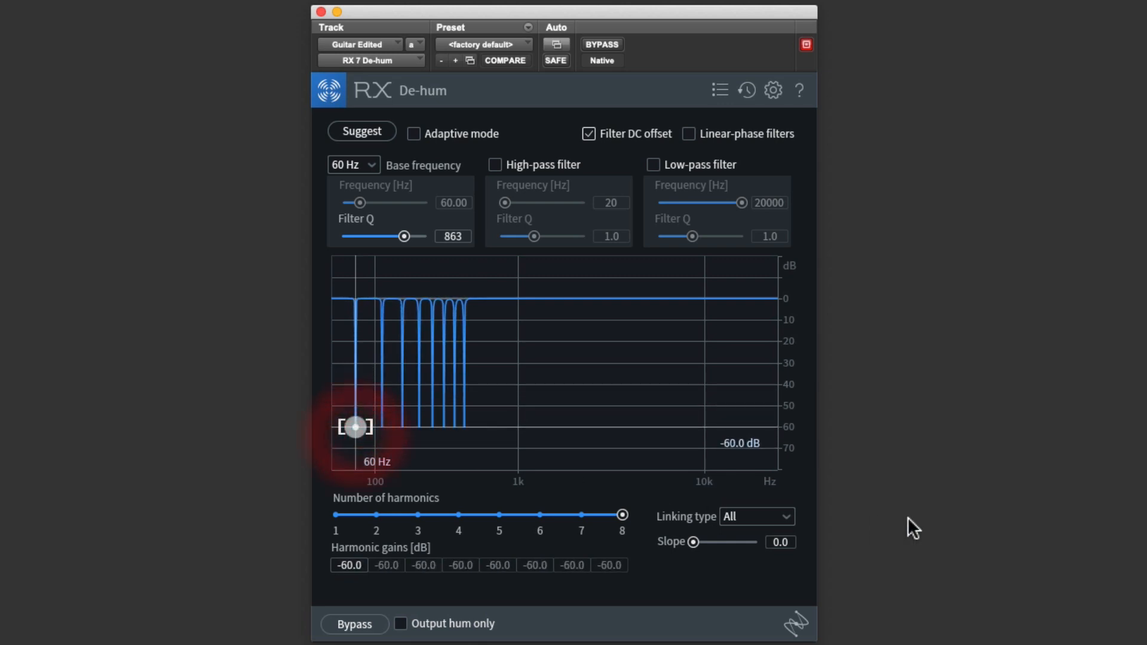
pyautogui.moveTo(910, 527)
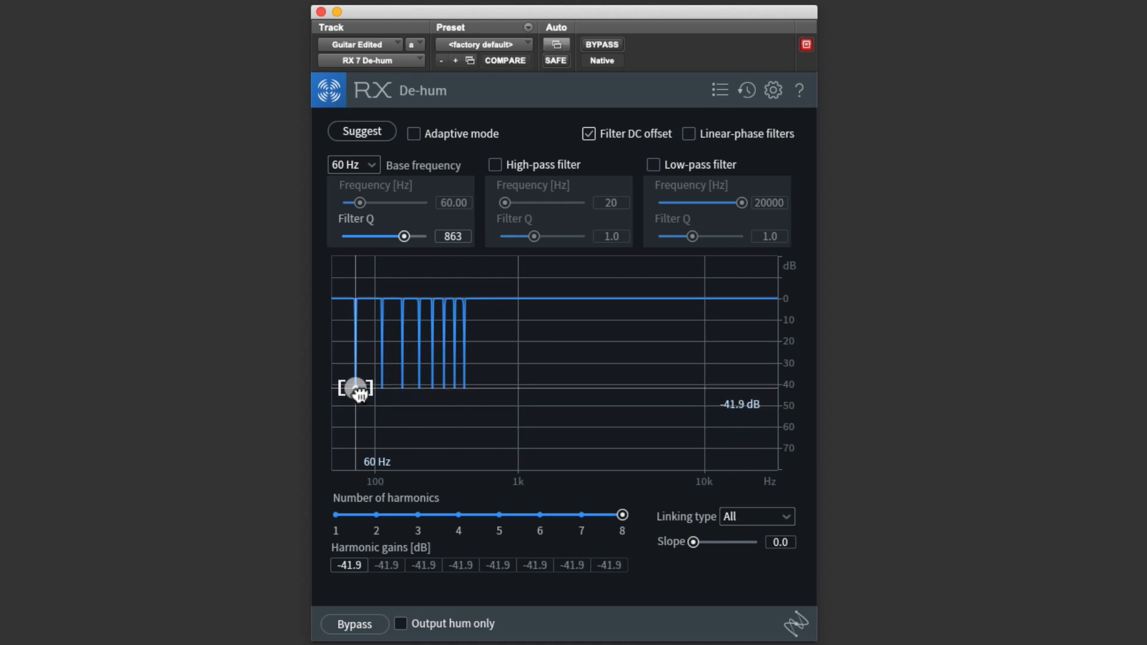
# - Try Odd/even and None harmonic linking, then set Linking type back to All
pyautogui.click(757, 517)
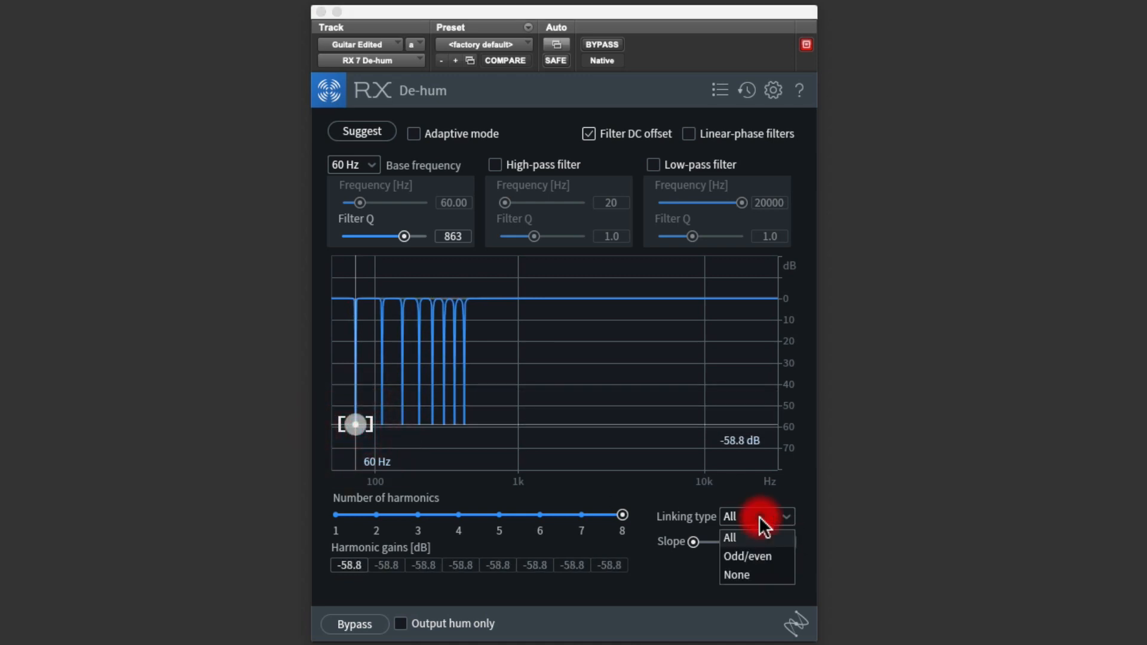
pyautogui.click(747, 555)
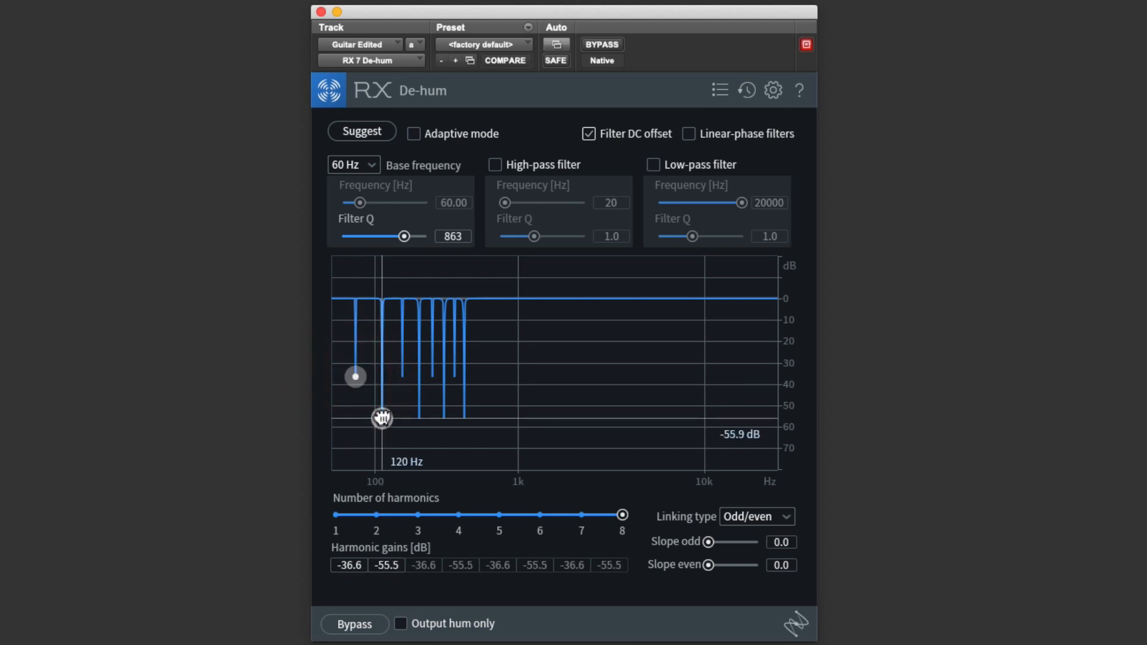
pyautogui.click(757, 516)
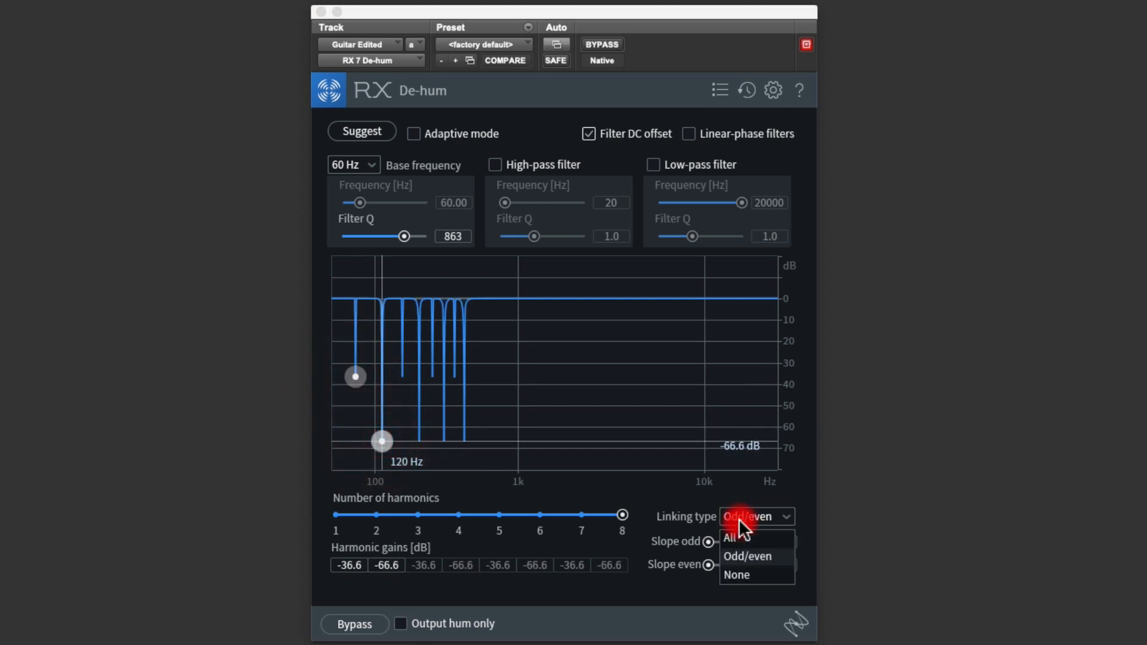
pyautogui.click(736, 575)
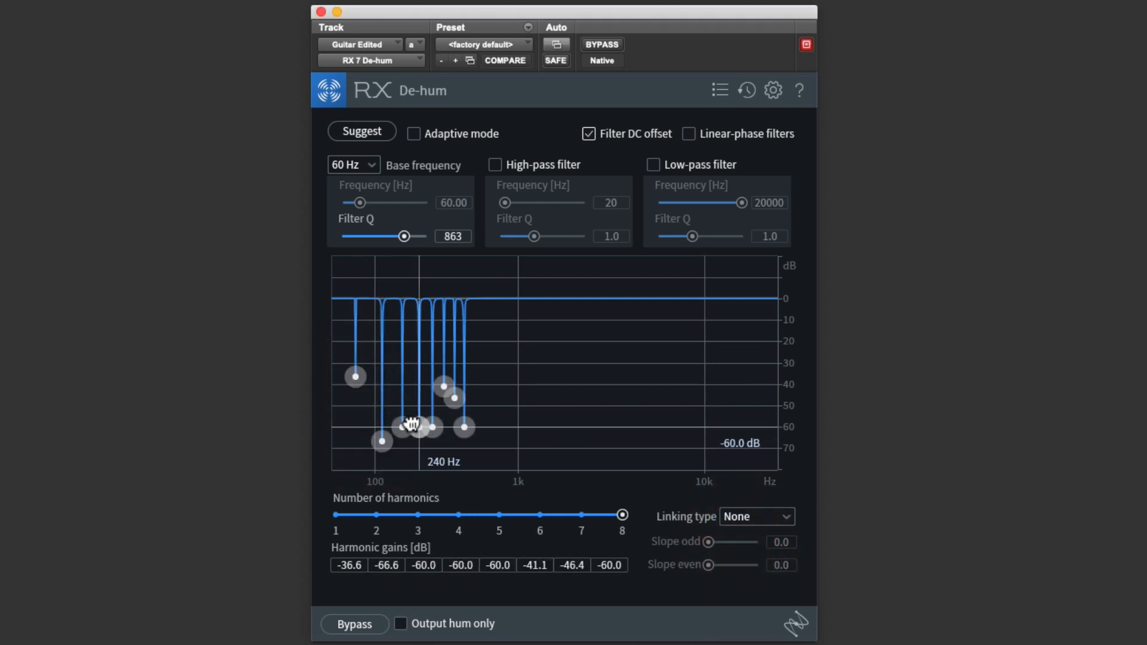
pyautogui.click(756, 517)
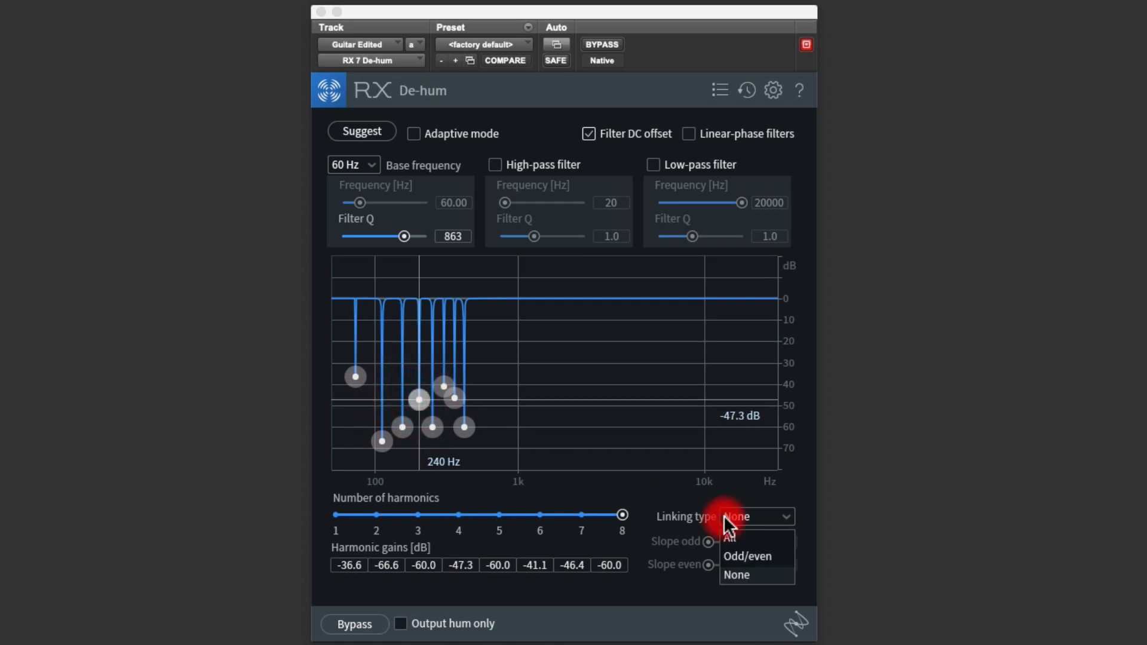
pyautogui.click(729, 536)
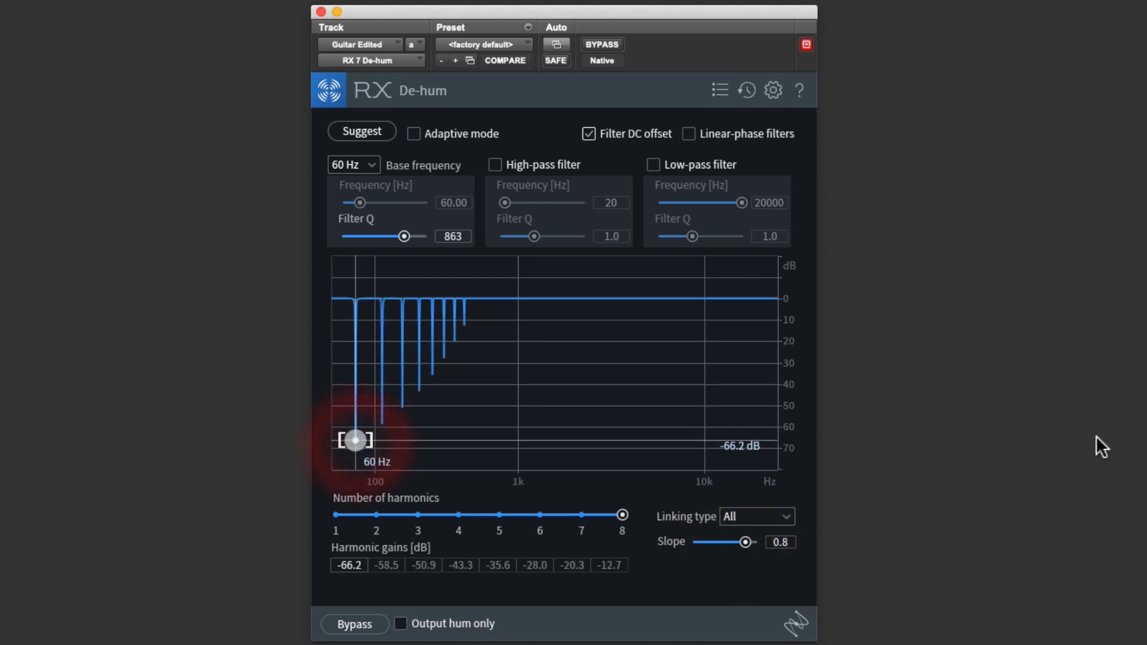
pyautogui.moveTo(509, 174)
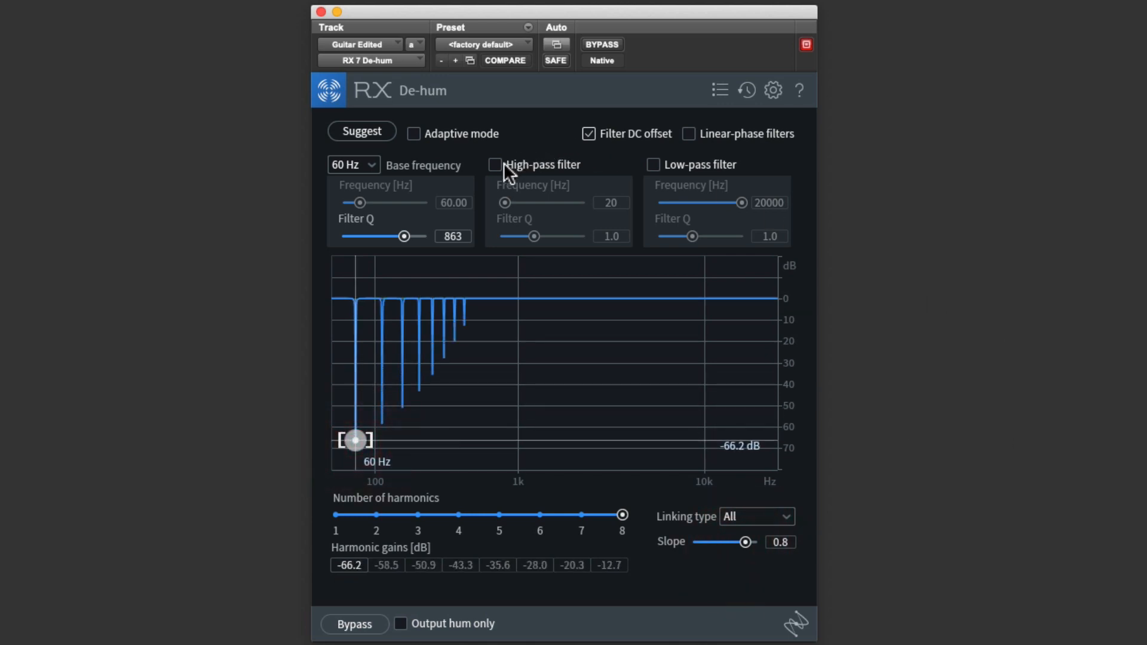
# - Enable the 20 Hz high-pass and 20000 Hz low-pass filters
pyautogui.click(495, 164)
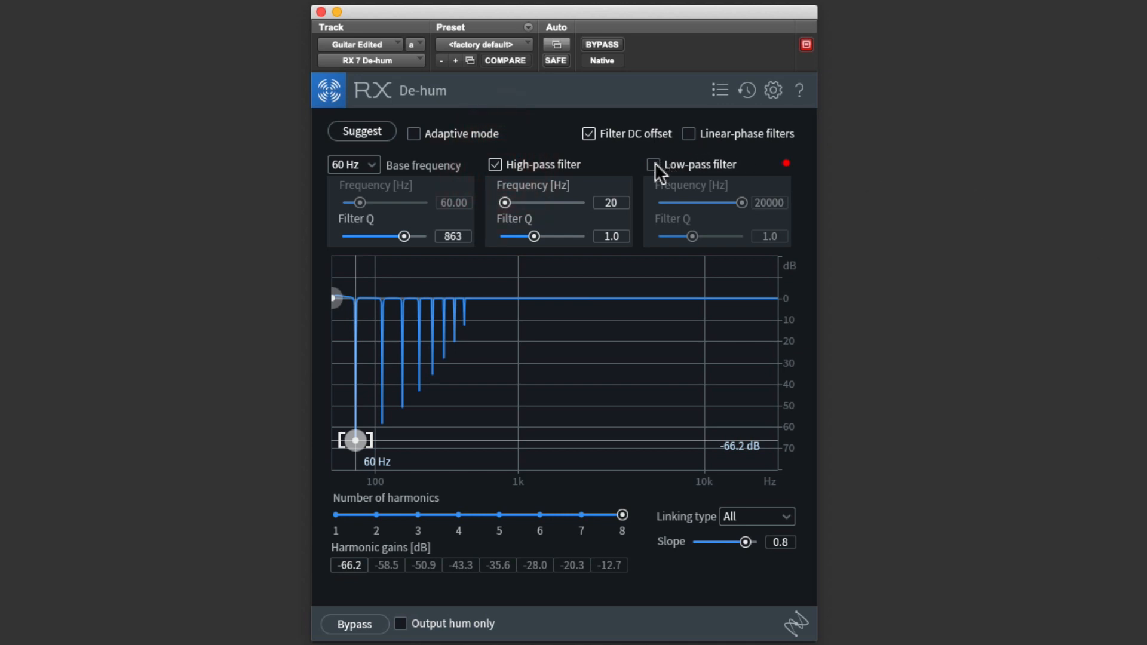
pyautogui.click(653, 165)
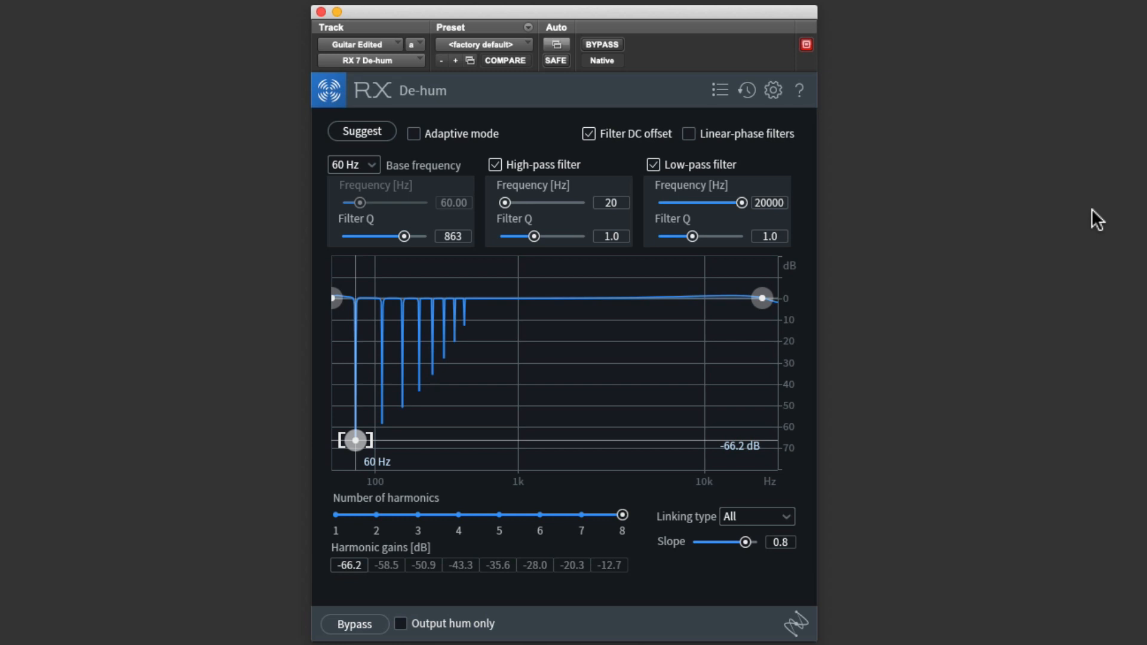
pyautogui.moveTo(384, 159)
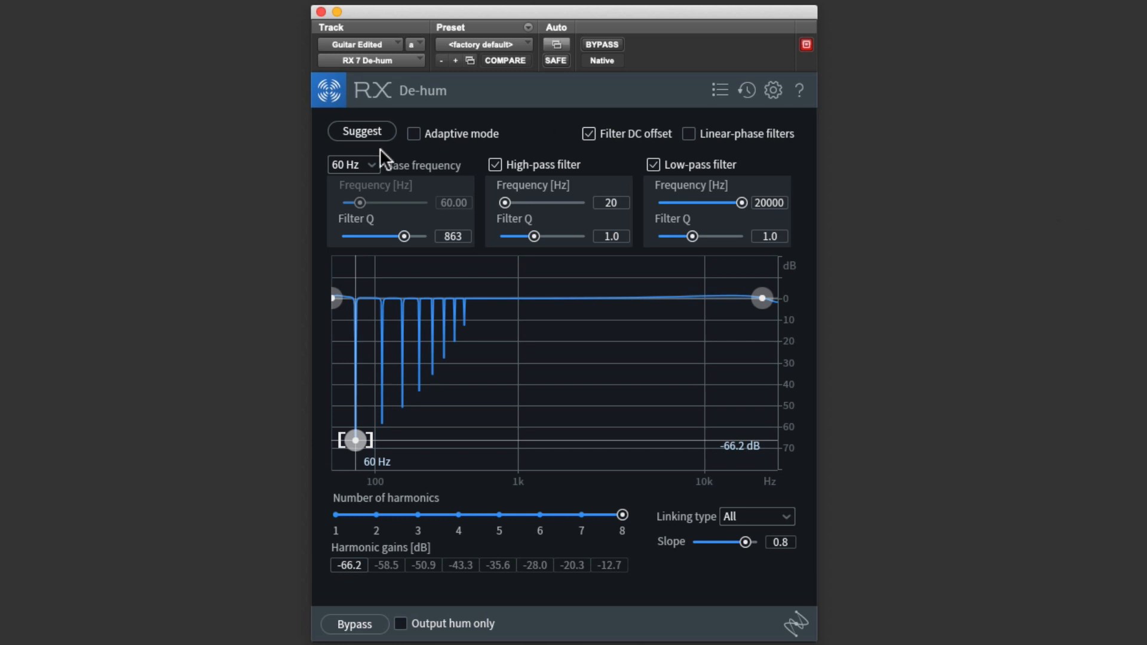
# - Try 50 Hz base frequency, then choose Free tuning and set the frequency to about 105 Hz
pyautogui.click(353, 163)
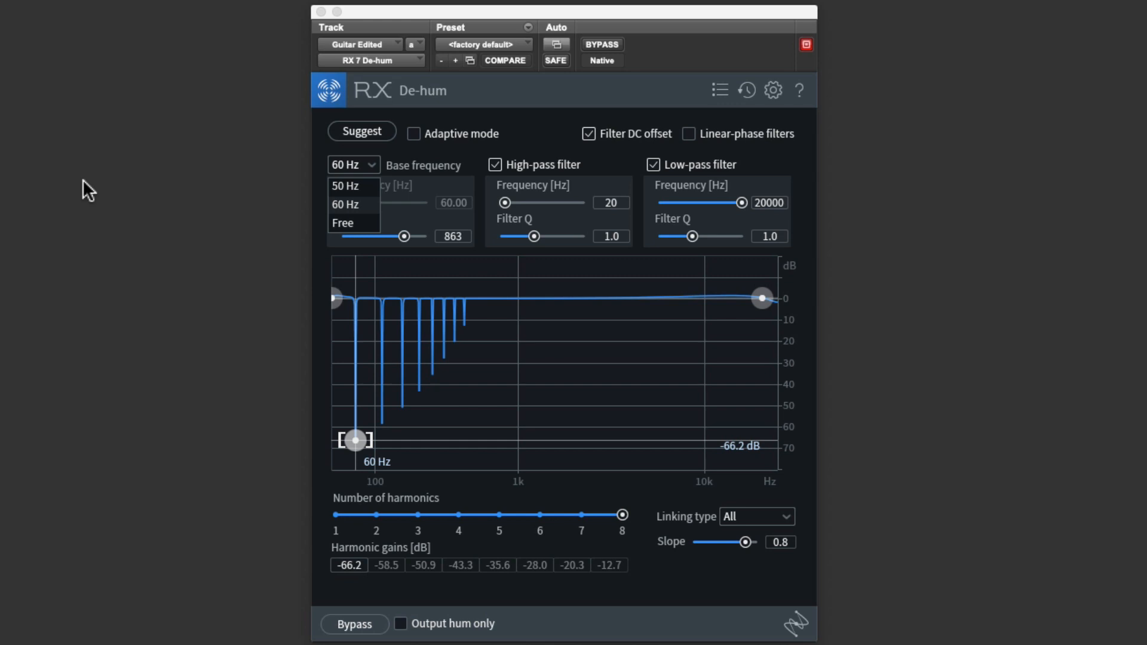
pyautogui.click(344, 204)
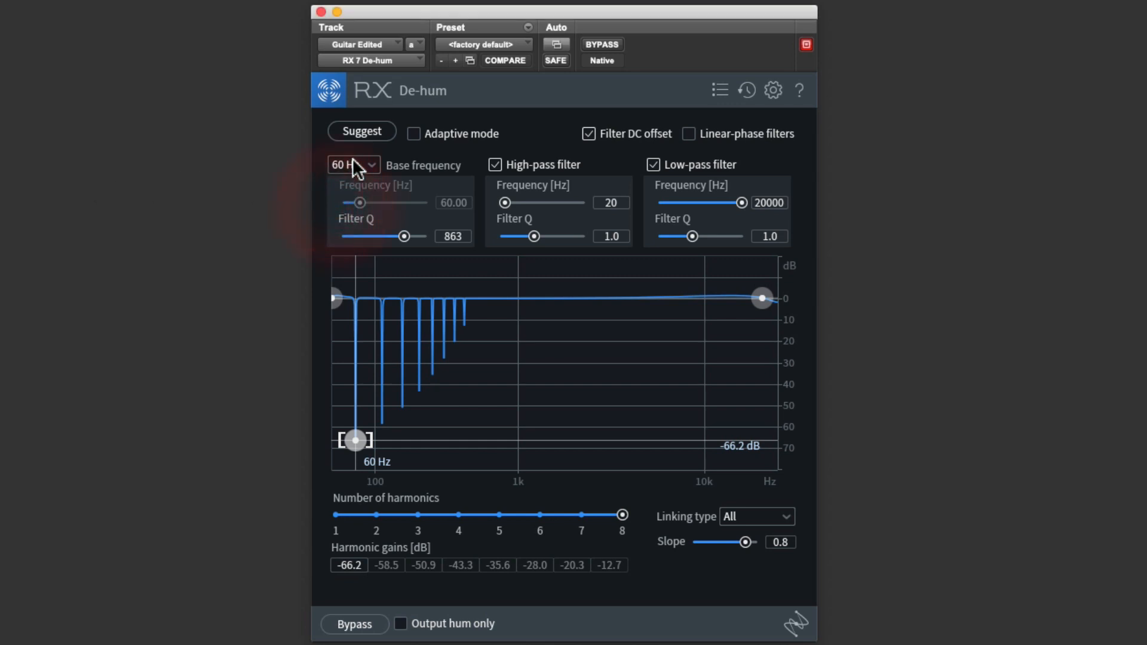
pyautogui.click(354, 165)
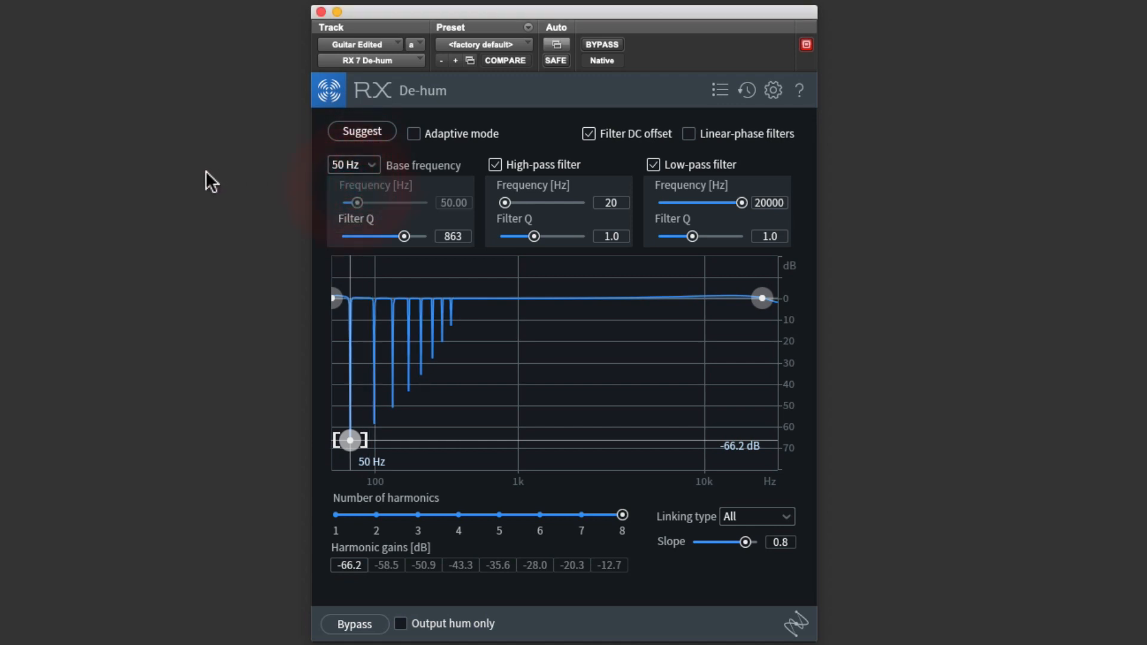
pyautogui.click(352, 164)
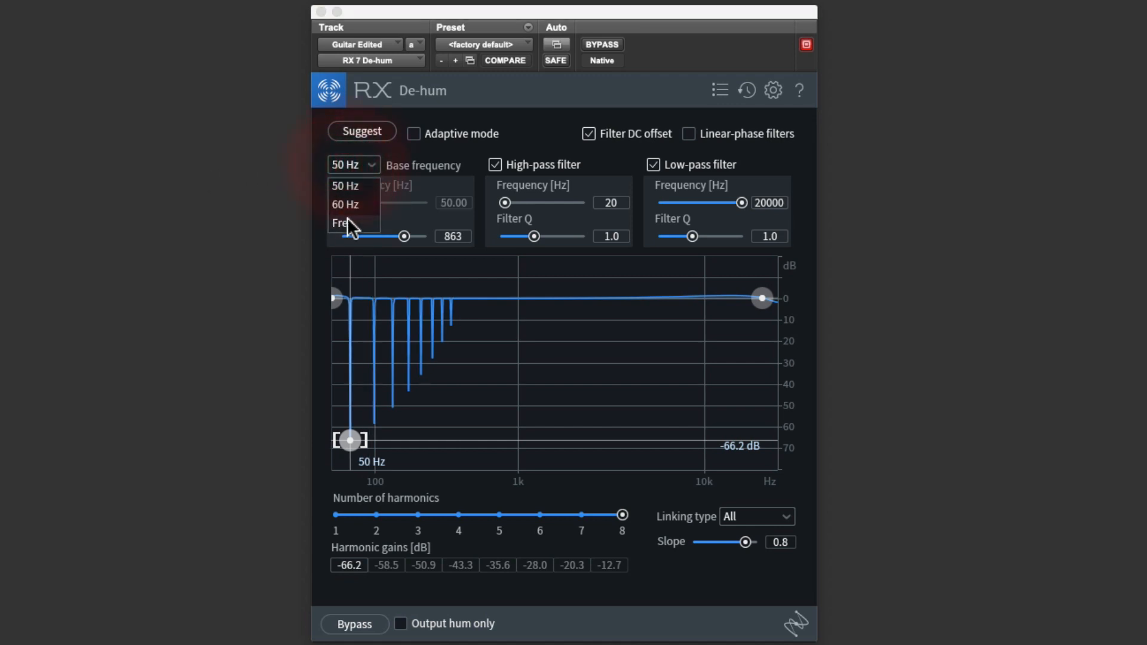
pyautogui.click(344, 224)
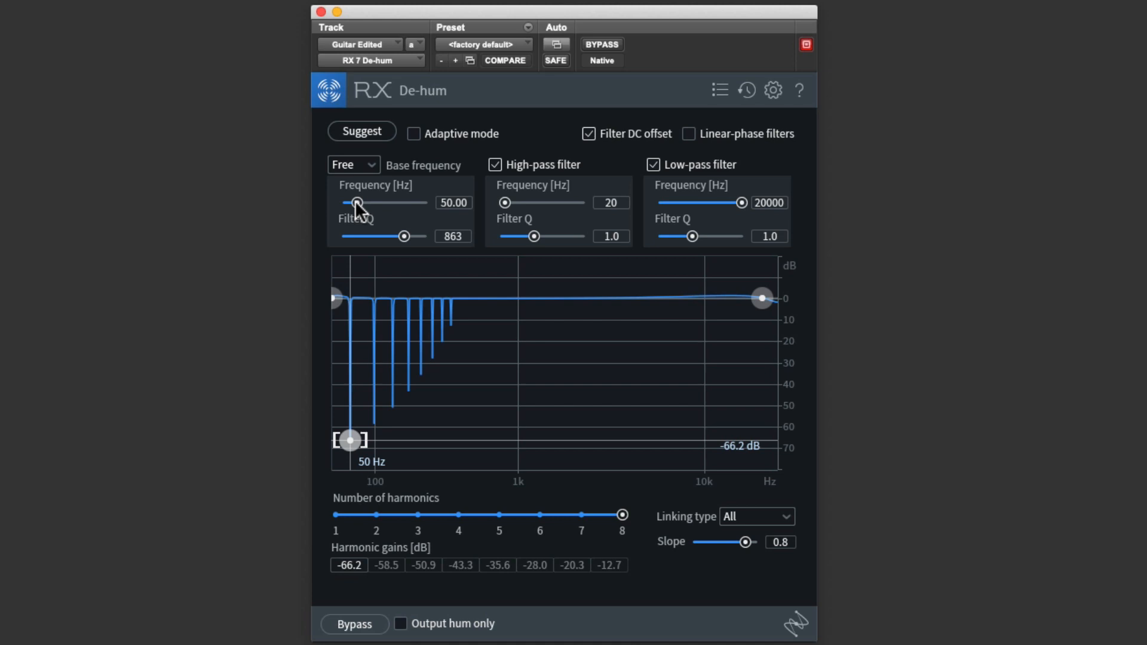
pyautogui.moveTo(358, 203); pyautogui.dragTo(401, 203)
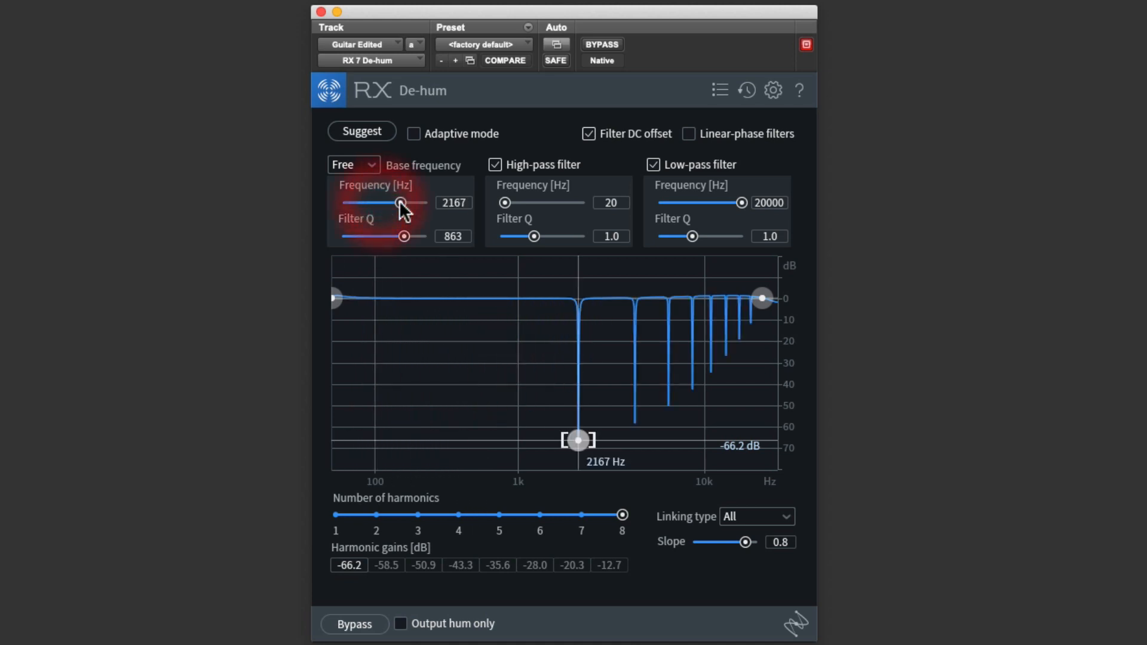
pyautogui.moveTo(399, 203); pyautogui.dragTo(366, 203)
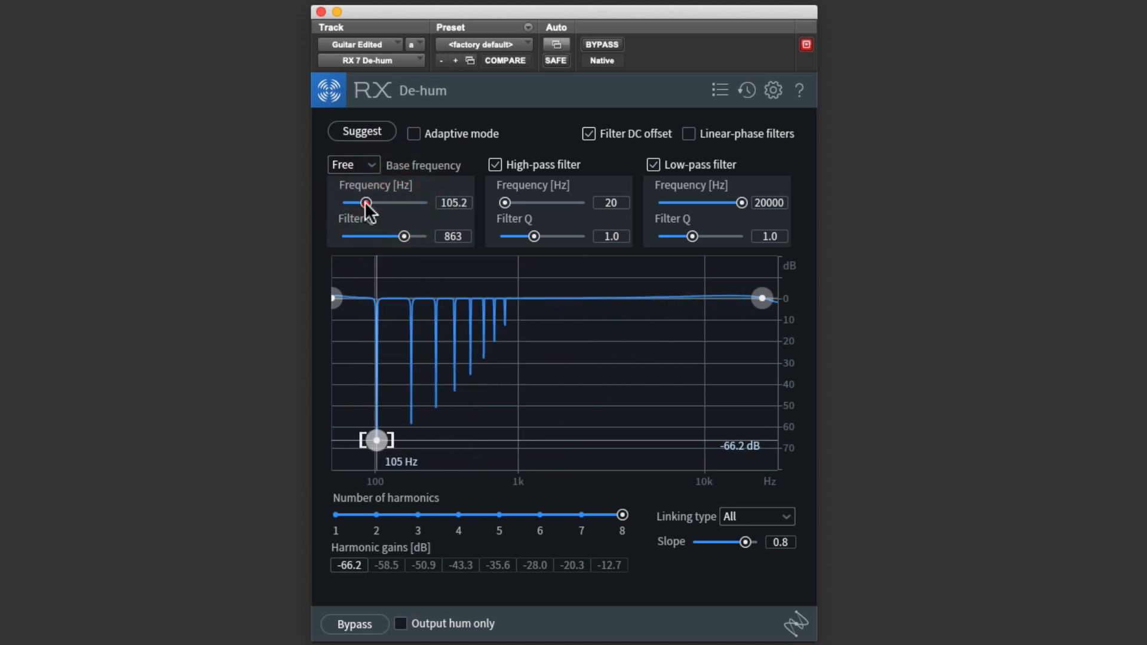
pyautogui.moveTo(334, 181)
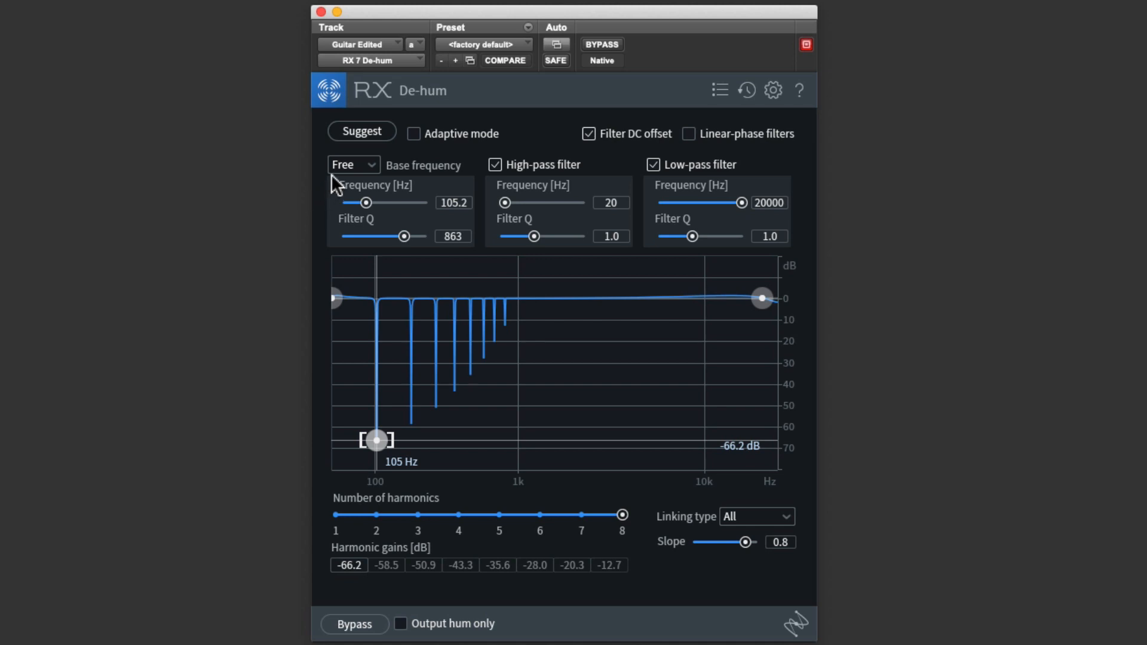
pyautogui.moveTo(361, 132)
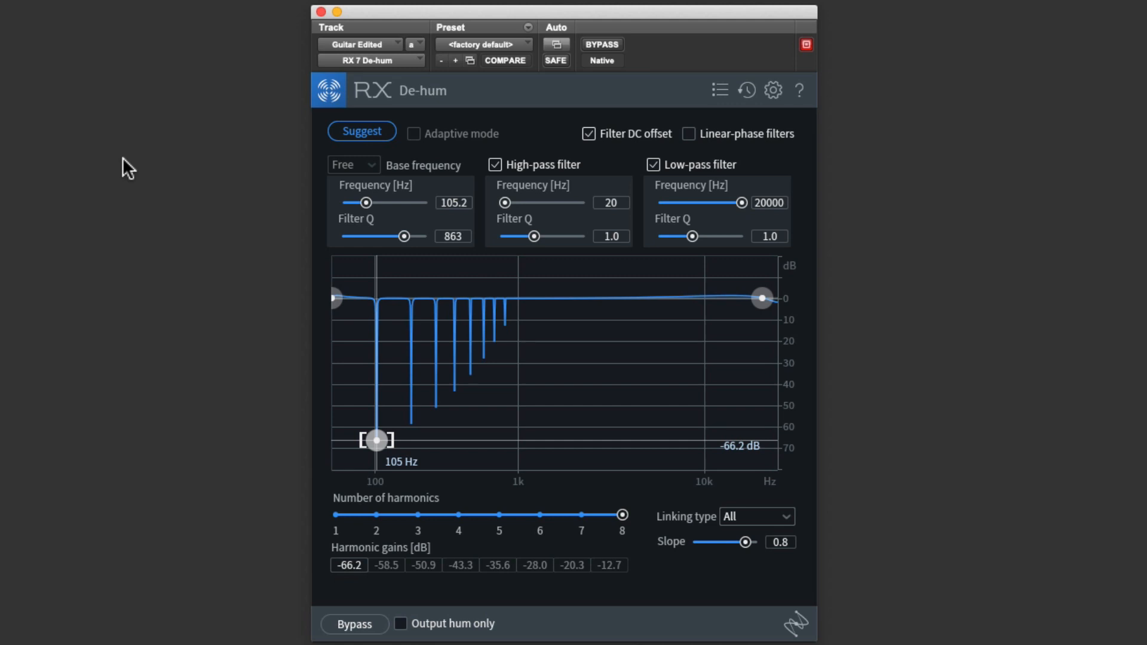
pyautogui.click(361, 133)
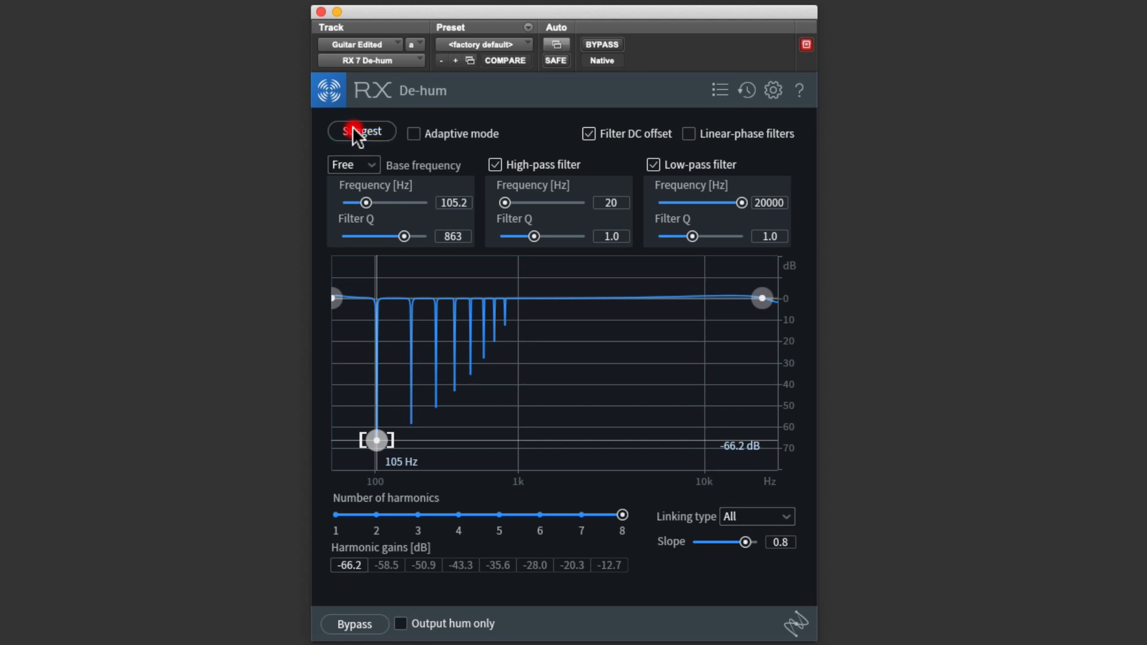
pyautogui.moveTo(178, 155)
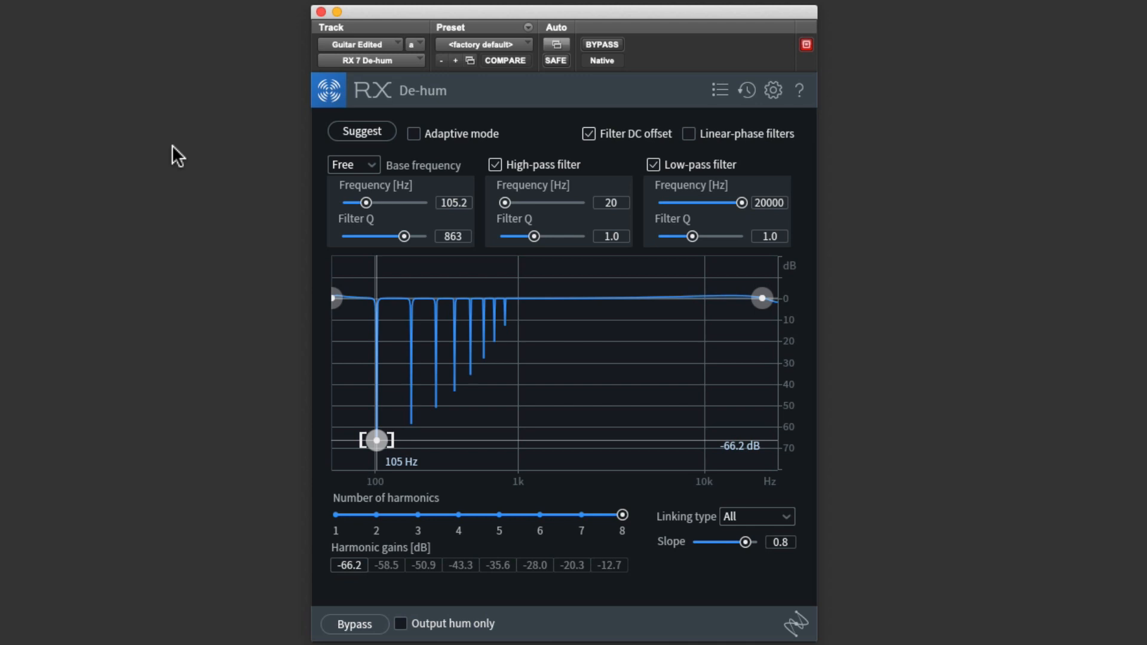
pyautogui.moveTo(387, 242)
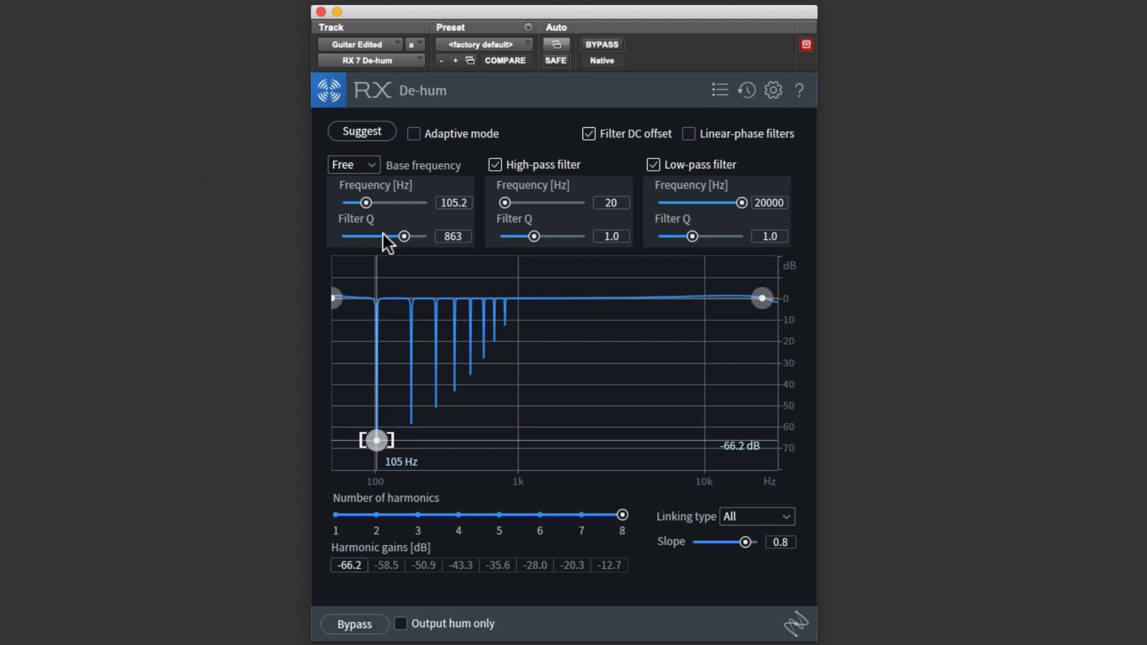
# - Sweep the Filter Q through its range to 1265 and enable Adaptive mode
pyautogui.moveTo(408, 235); pyautogui.dragTo(341, 235)
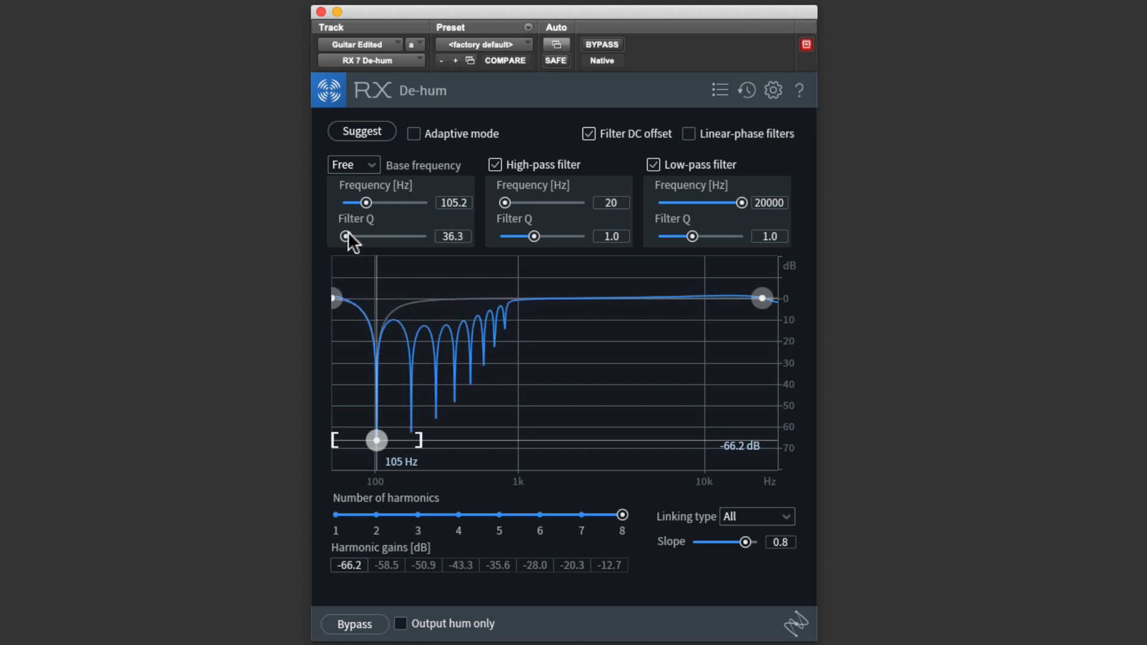
pyautogui.moveTo(344, 236); pyautogui.dragTo(421, 236)
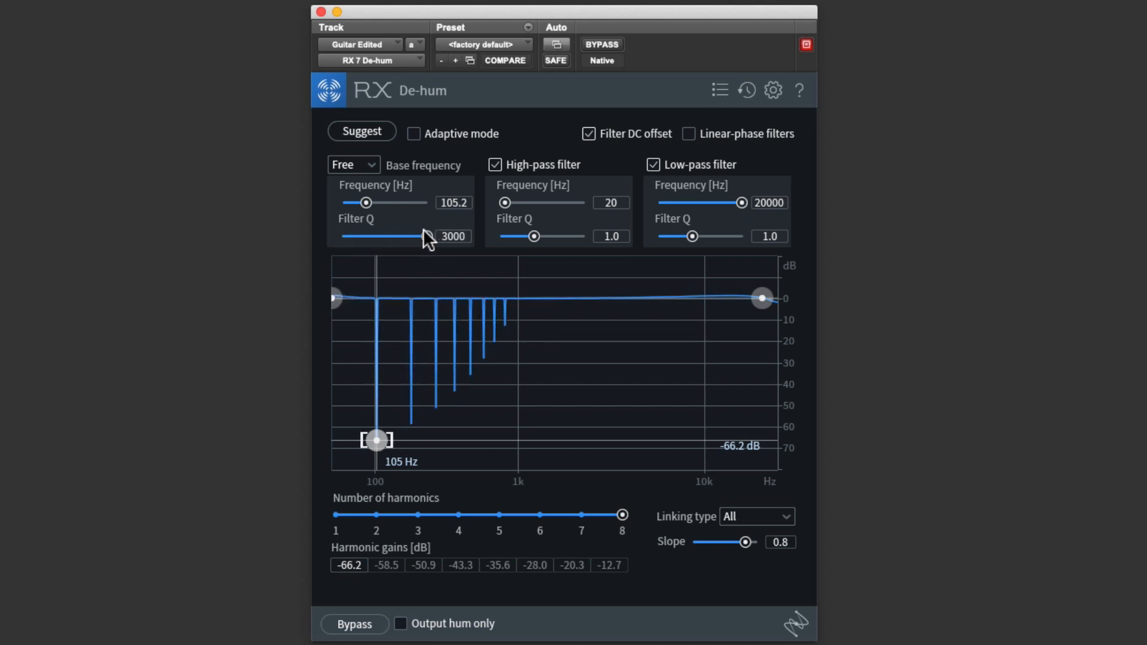
pyautogui.moveTo(414, 237); pyautogui.dragTo(401, 237)
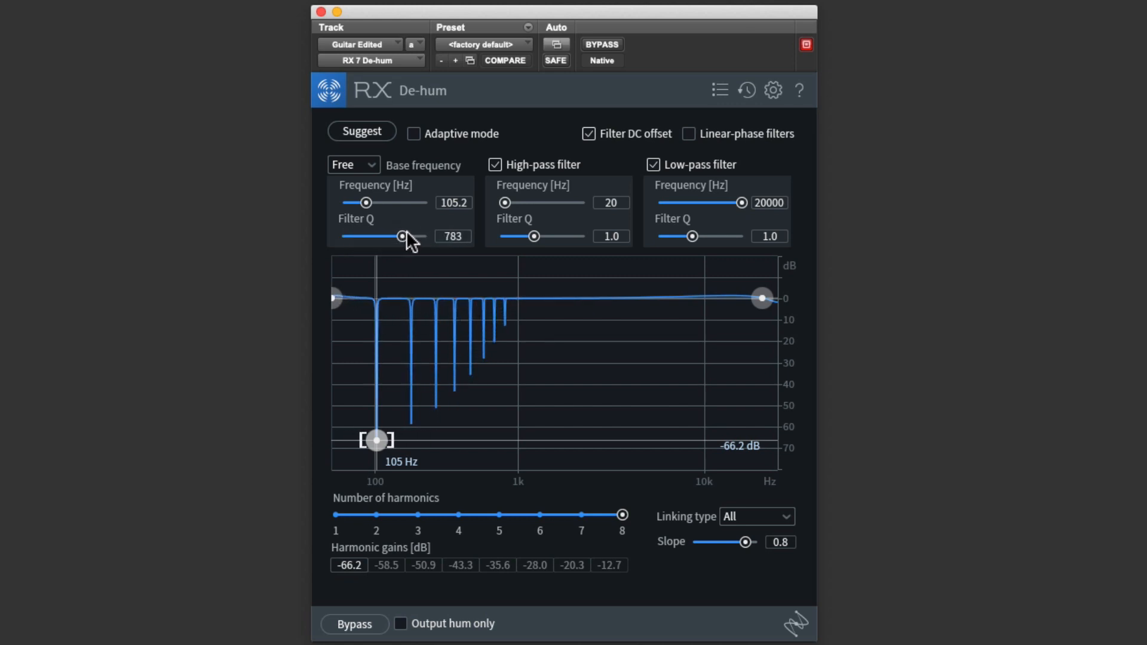
pyautogui.moveTo(401, 236); pyautogui.dragTo(411, 235)
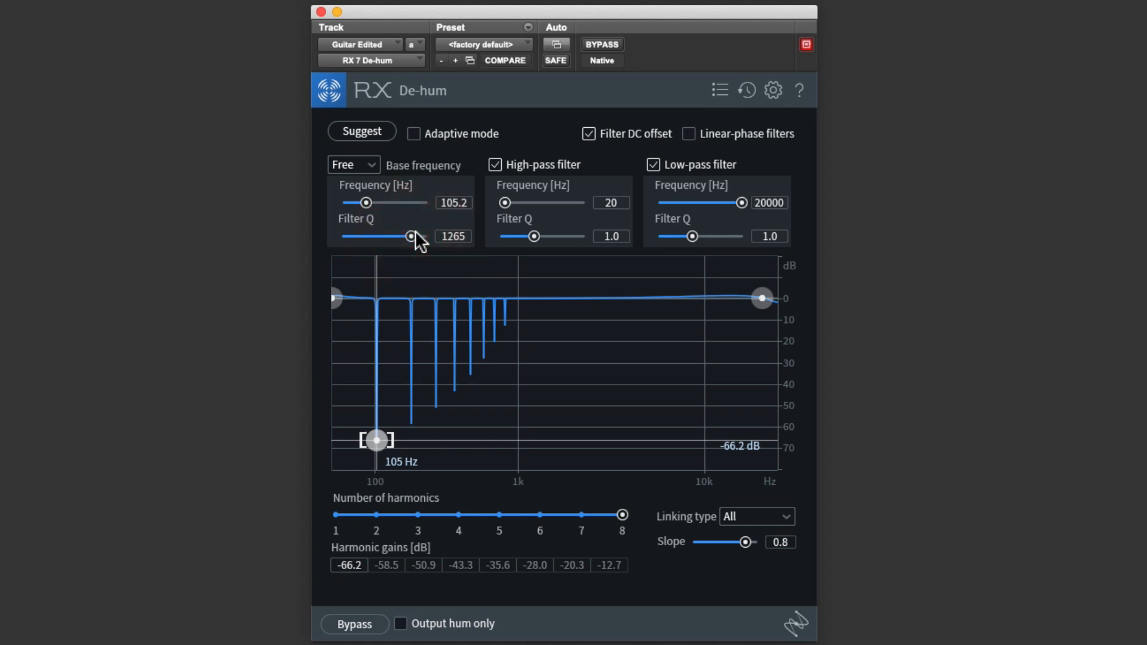
pyautogui.moveTo(415, 141)
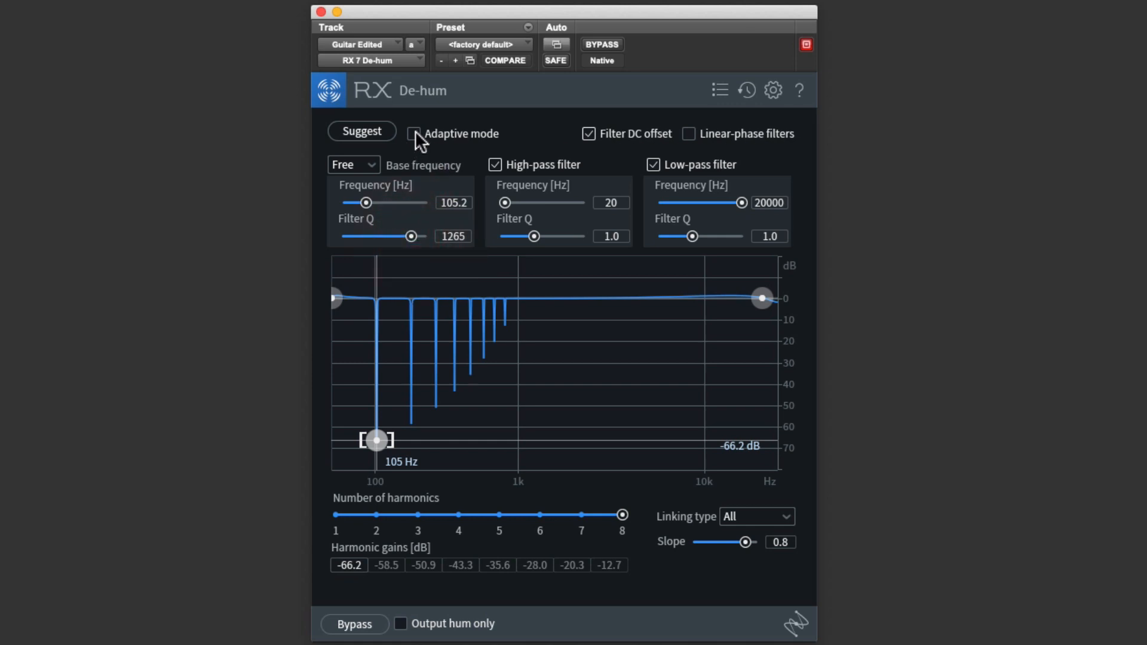
pyautogui.click(415, 134)
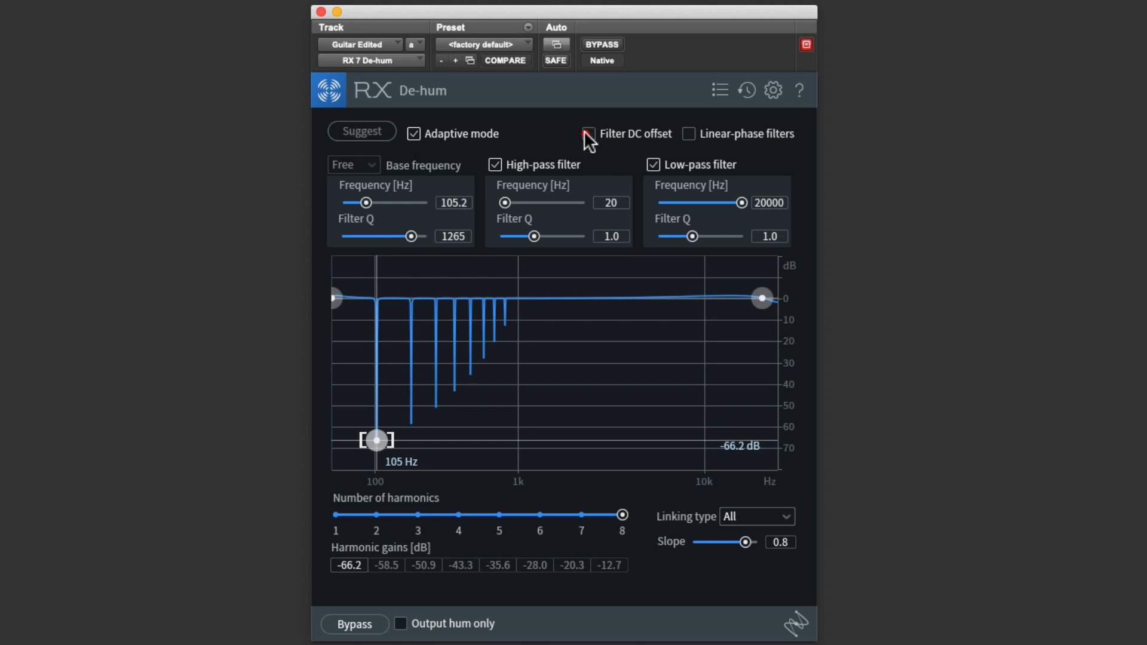
# - Keep Filter DC offset on and try Linear-phase filters before leaving them off
pyautogui.click(589, 134)
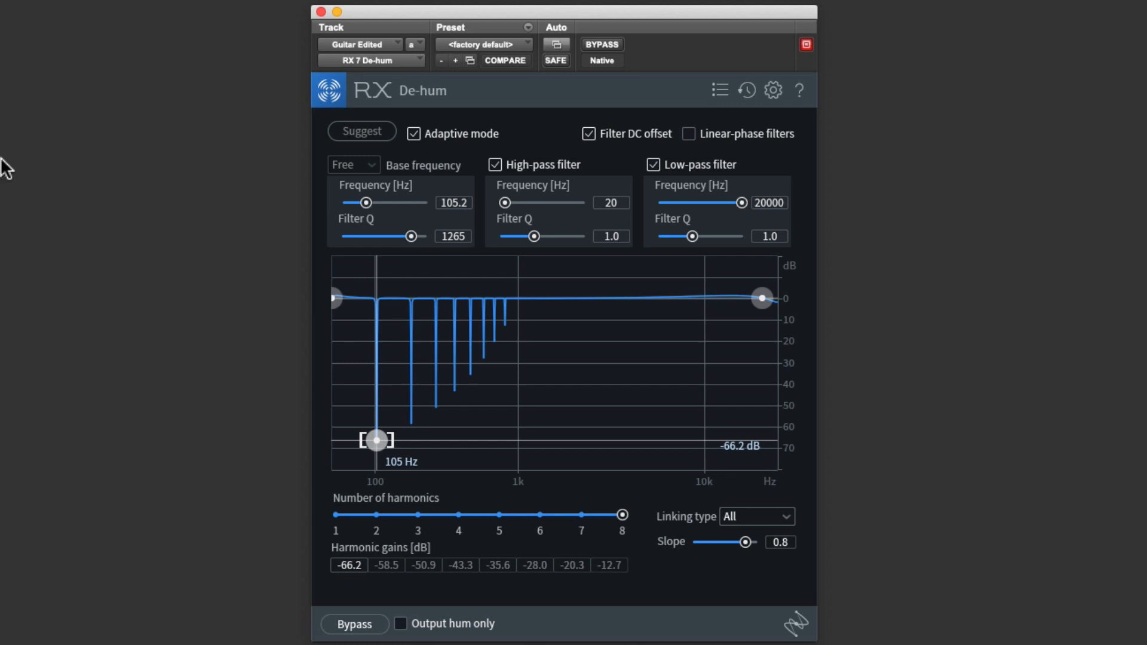
pyautogui.click(689, 132)
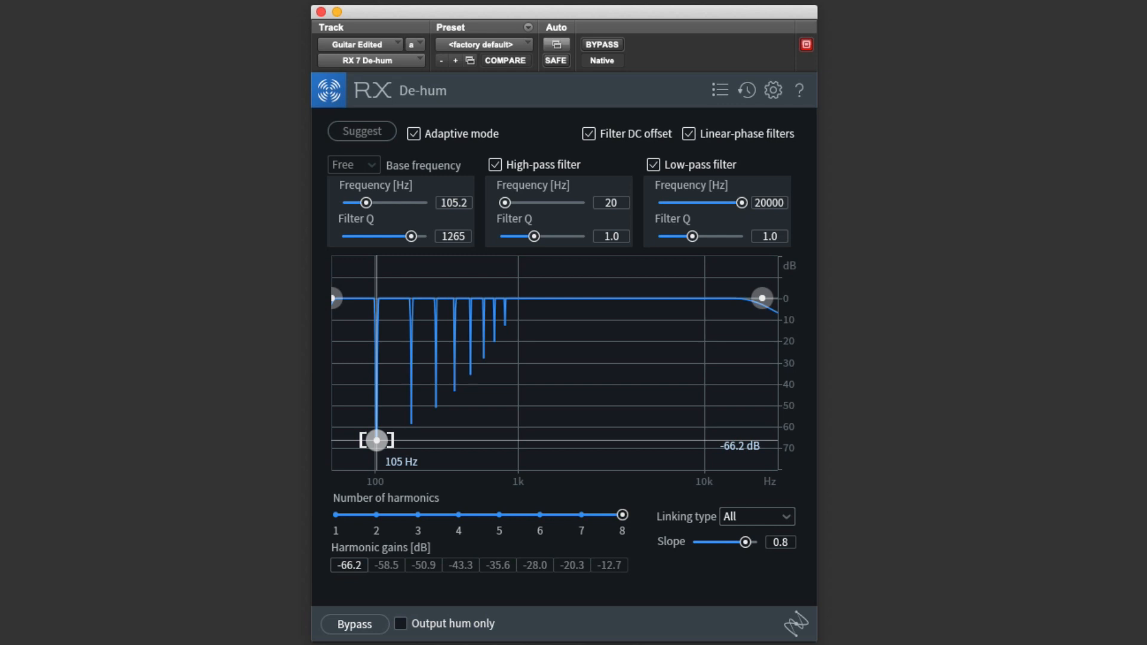
pyautogui.moveTo(742, 132)
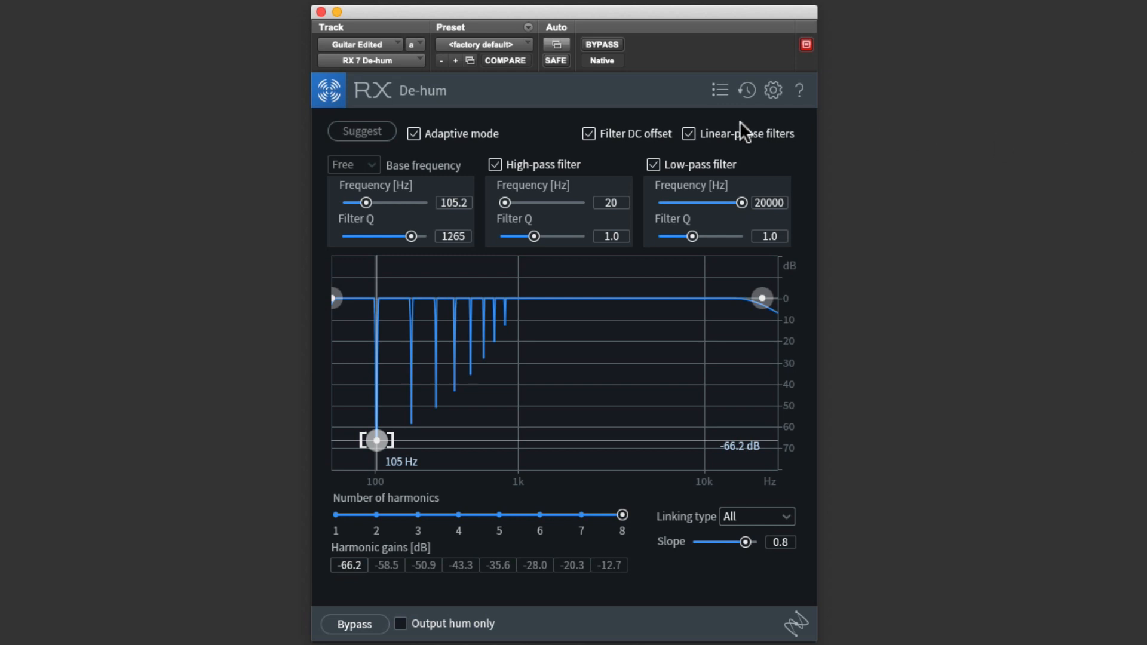
pyautogui.click(688, 132)
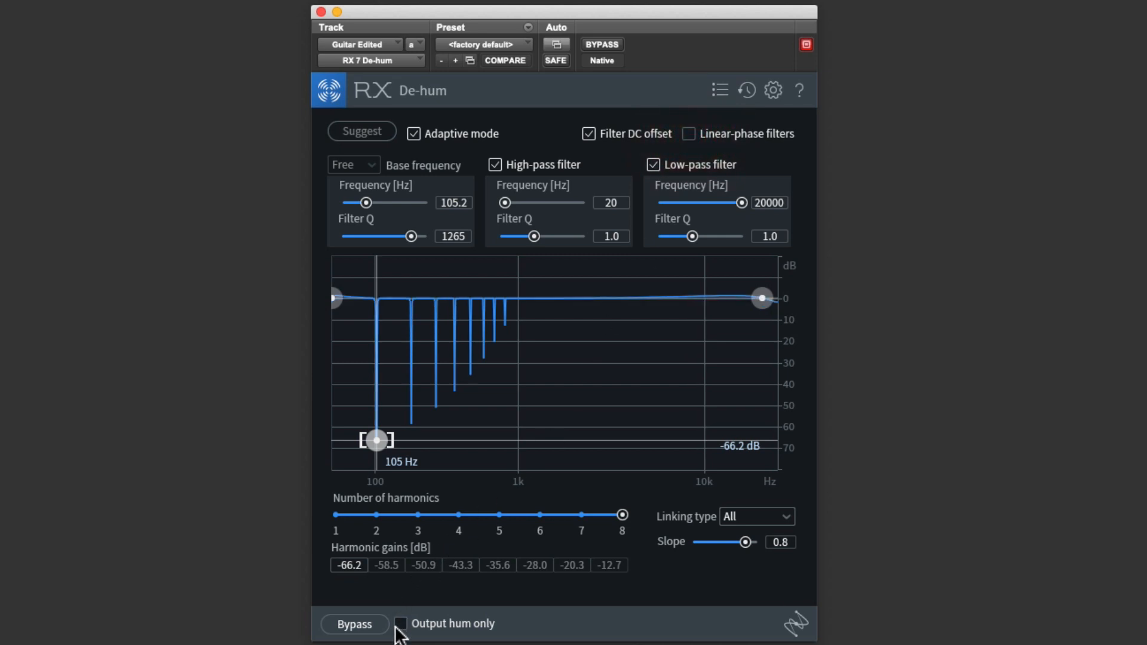
# - Enable Output hum only and bring up the preset manager
pyautogui.click(400, 623)
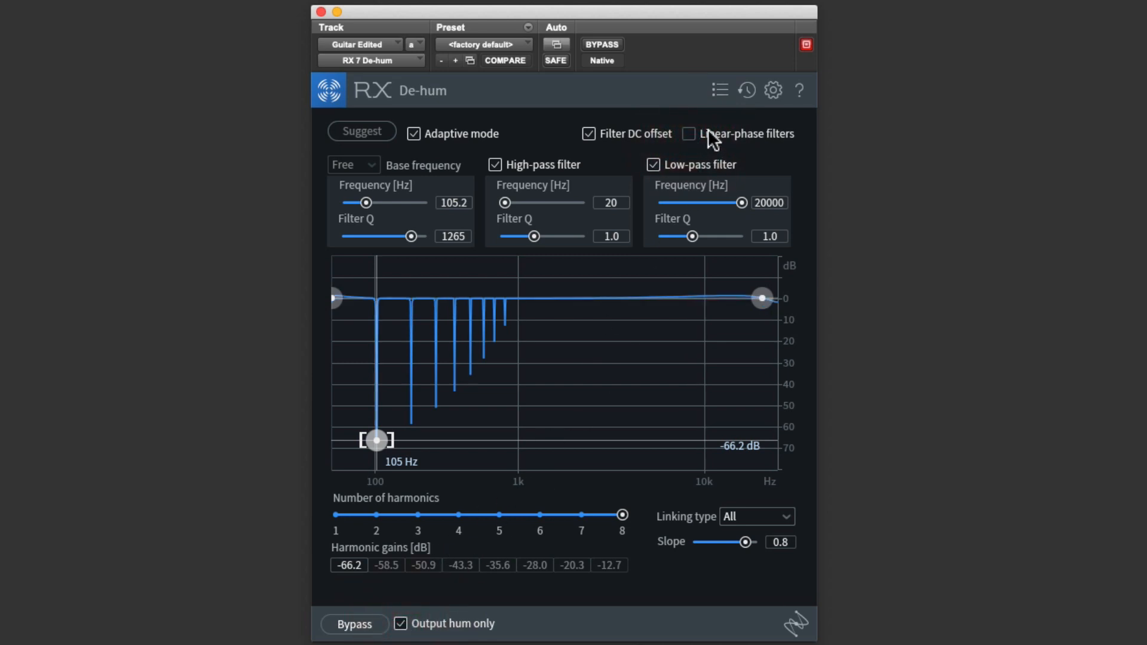
pyautogui.click(719, 89)
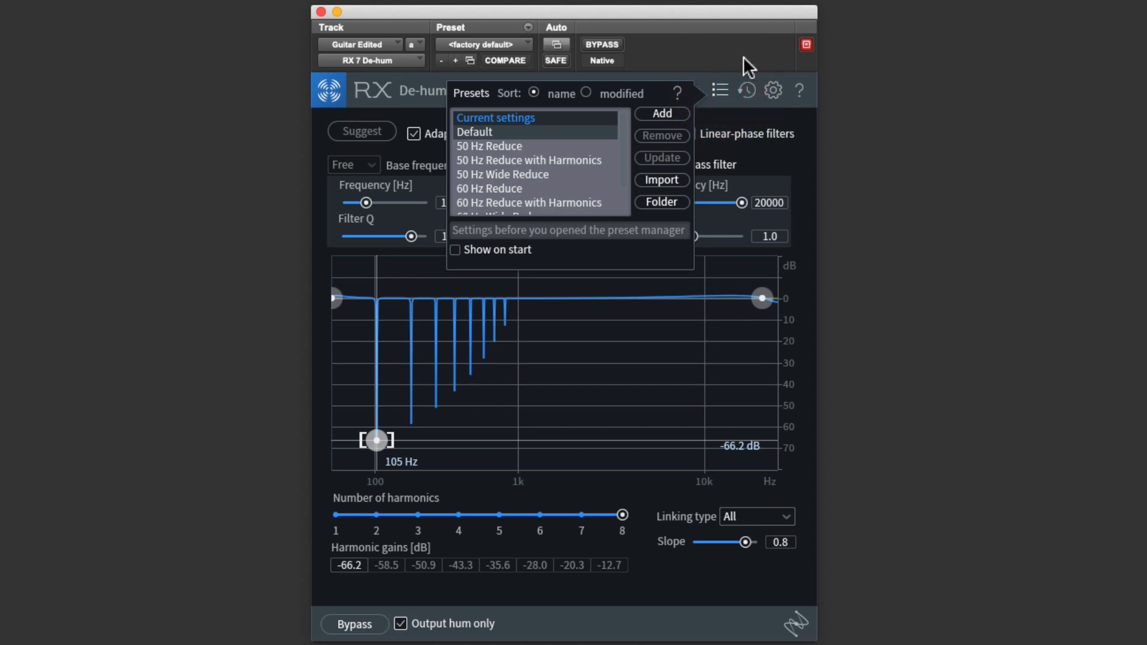